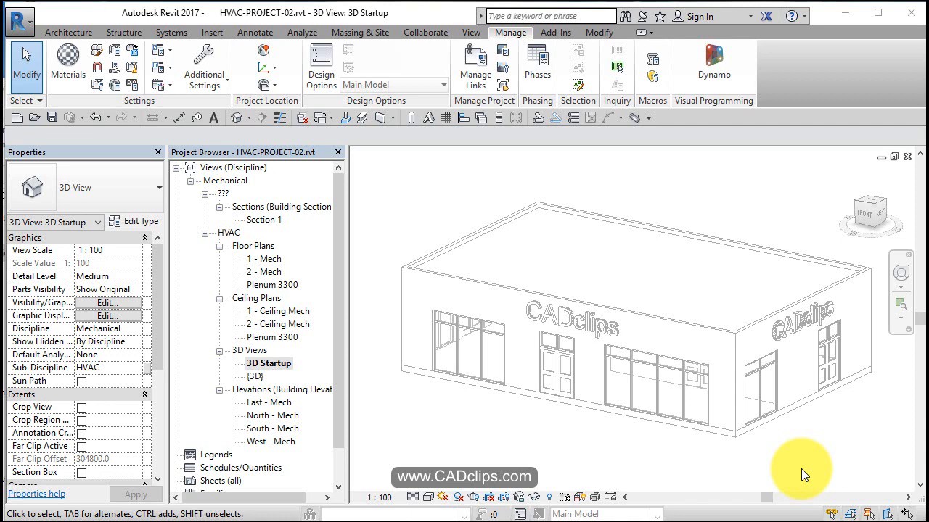
pyautogui.moveTo(689, 399)
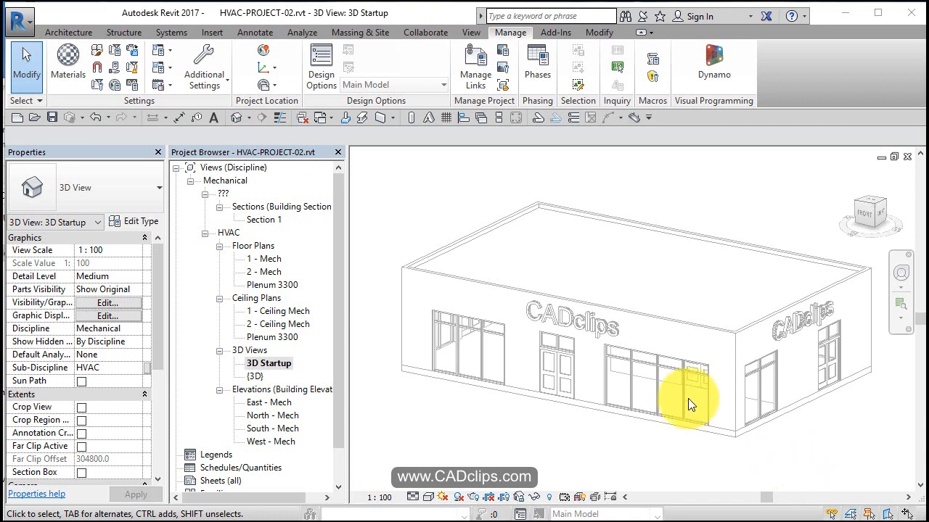
pyautogui.moveTo(548, 413)
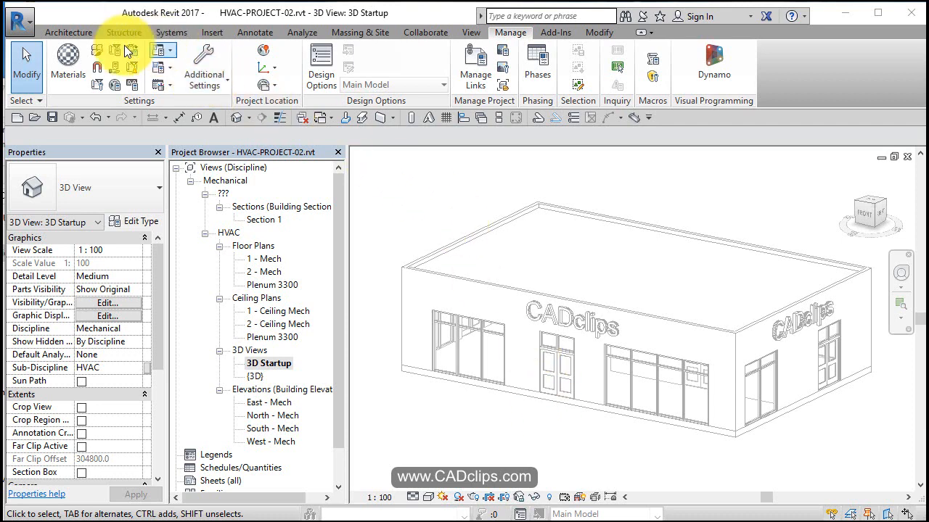
# Show the Systems ribbon with Duct, Air Terminal and Mechanical Equipment tools
pyautogui.click(171, 32)
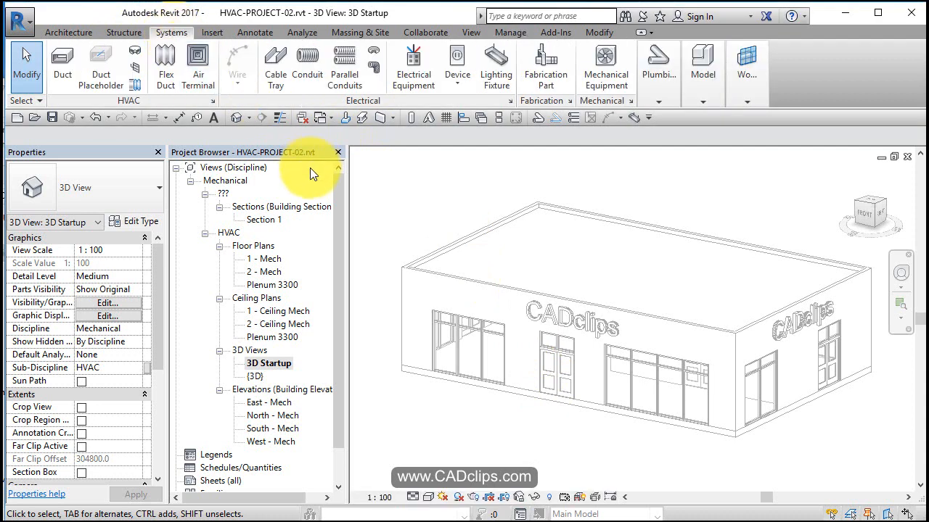
pyautogui.moveTo(221, 109)
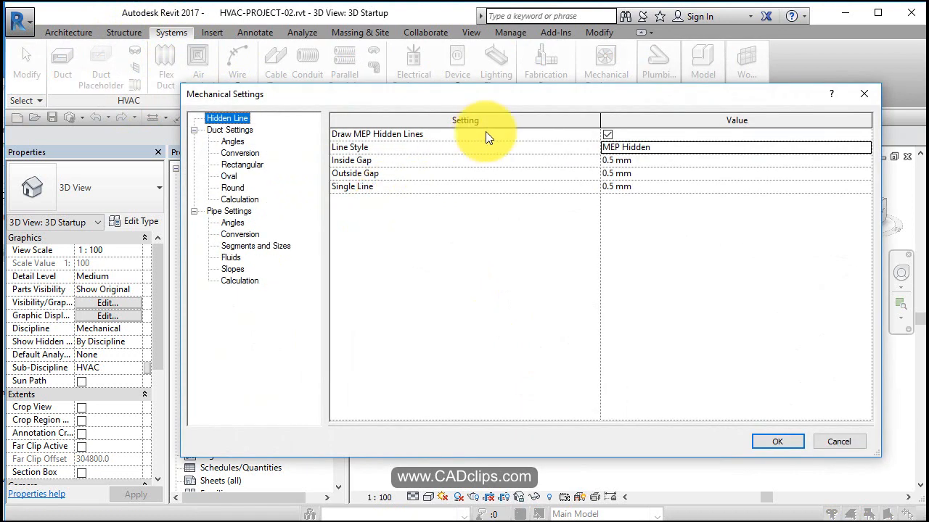
pyautogui.moveTo(352, 133)
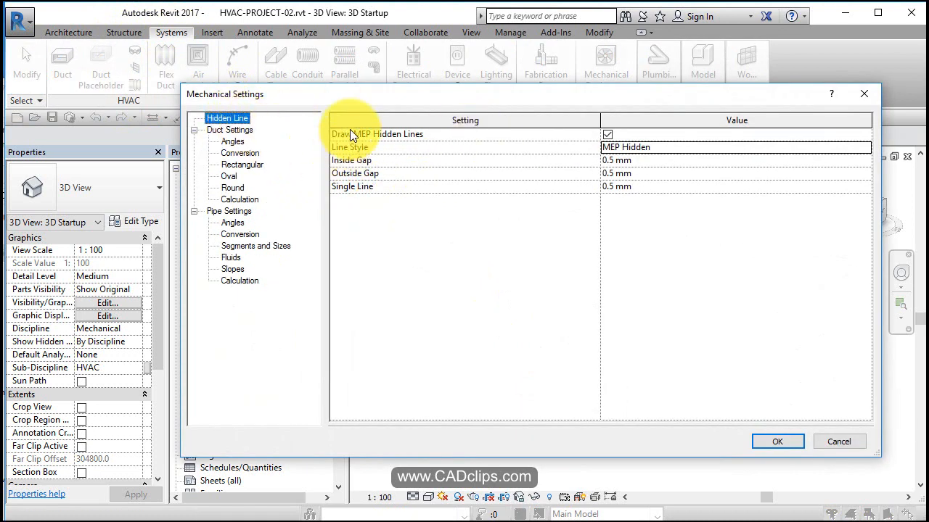
pyautogui.moveTo(568, 142)
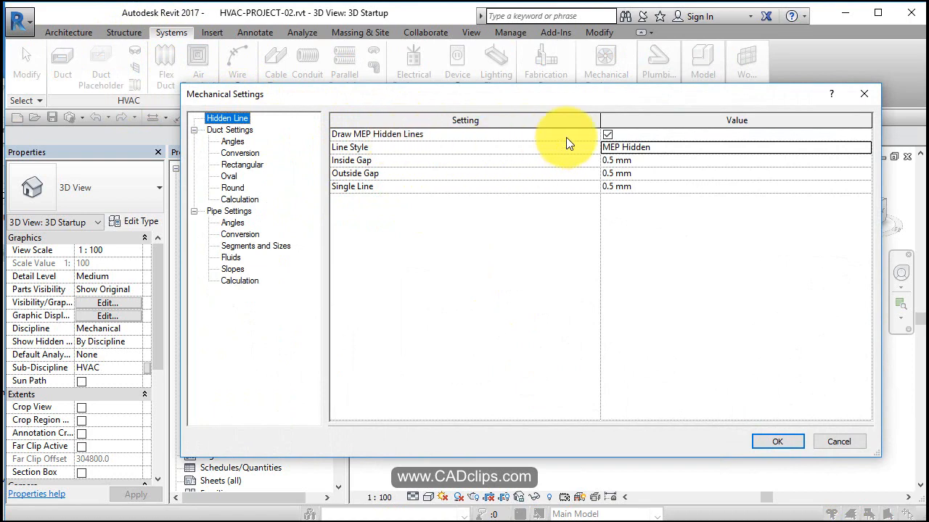
pyautogui.moveTo(515, 200)
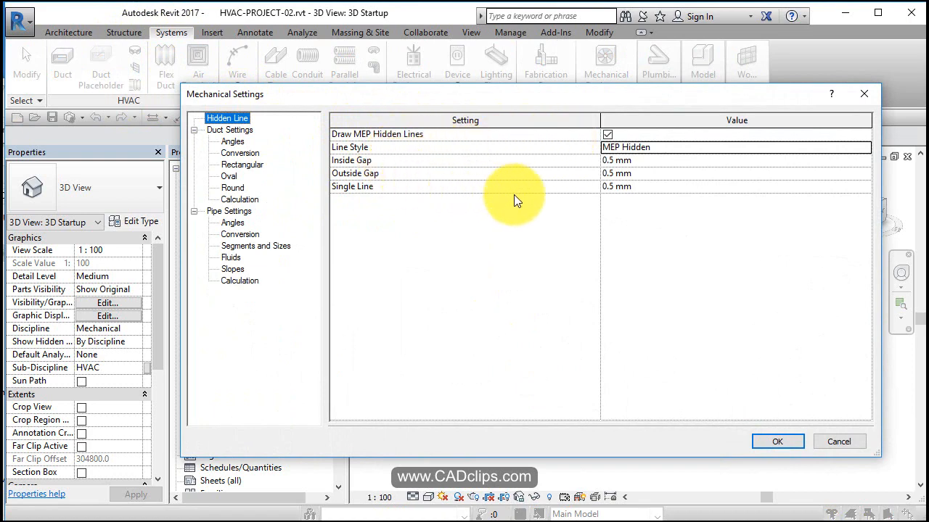
pyautogui.moveTo(638, 192)
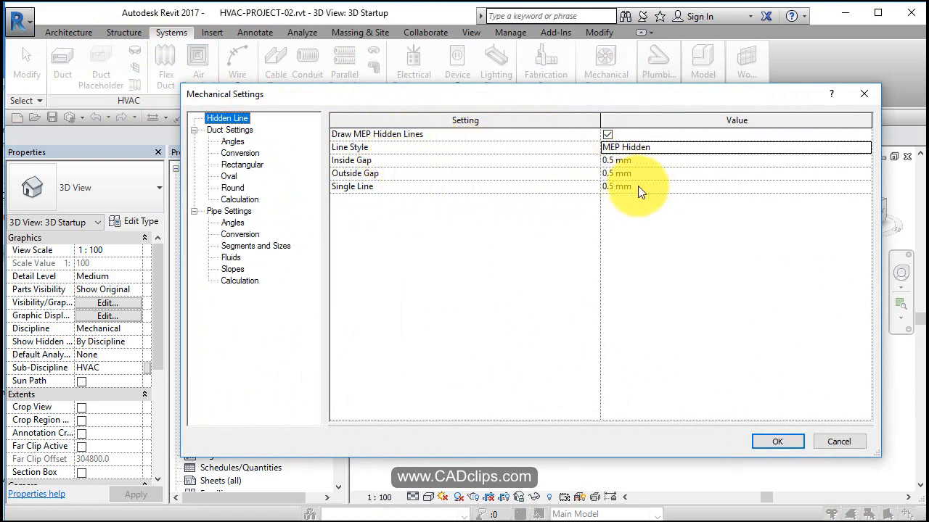
# Show the general Duct Settings page with air density, viscosity and size separators
pyautogui.click(230, 129)
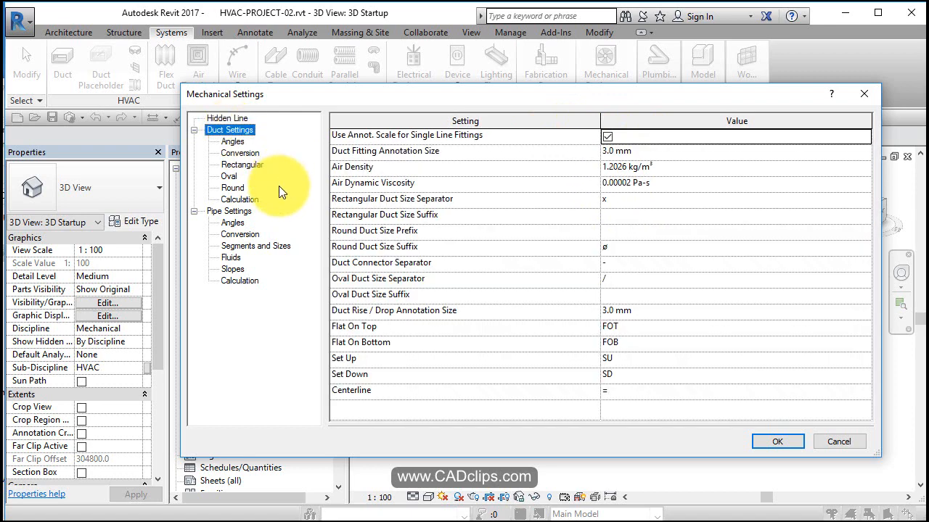
pyautogui.moveTo(389, 179)
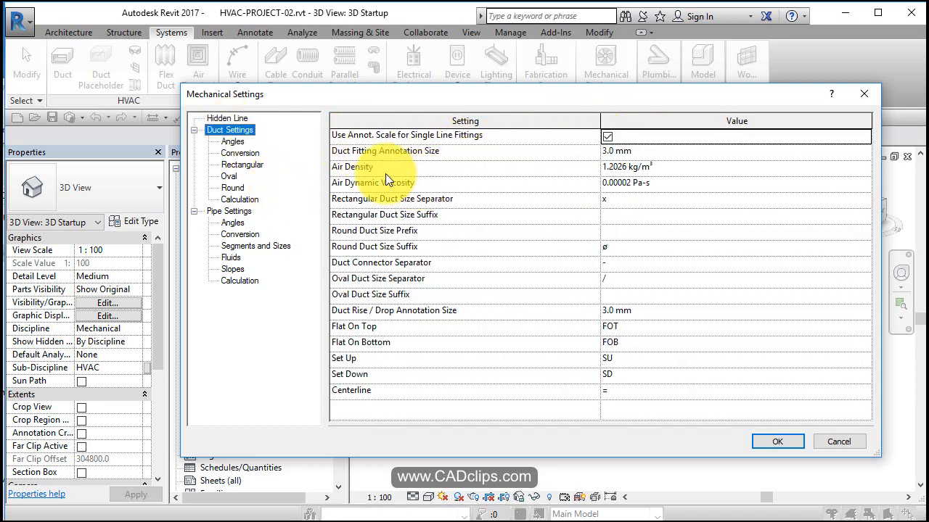
pyautogui.moveTo(417, 211)
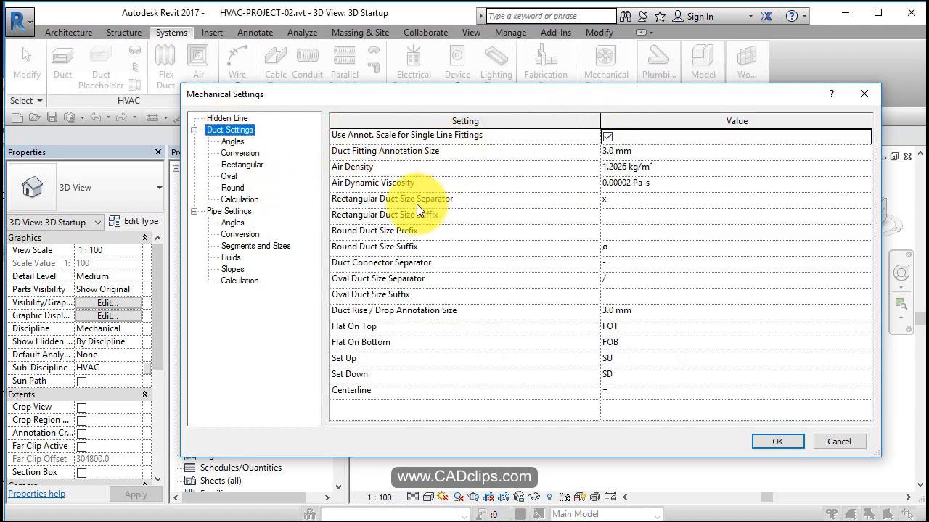
pyautogui.moveTo(583, 217)
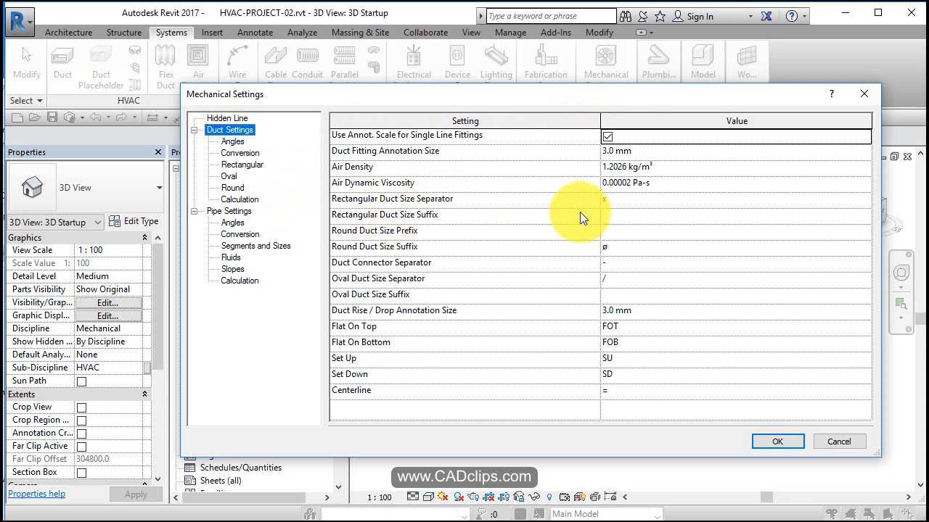
pyautogui.moveTo(635, 209)
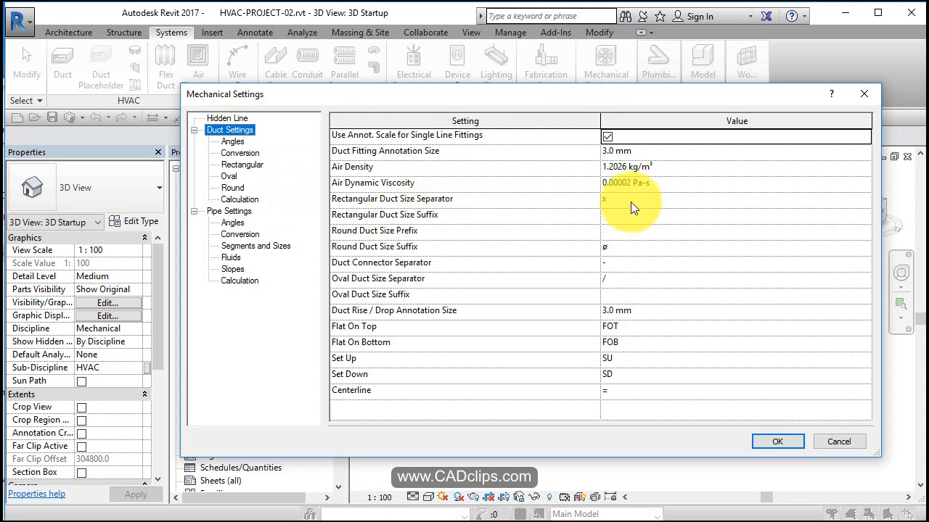
pyautogui.moveTo(631, 274)
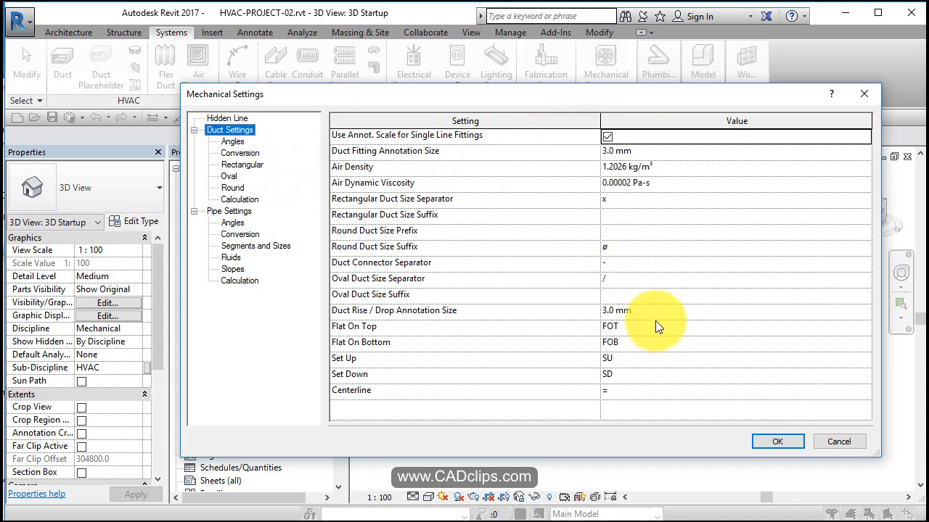
pyautogui.moveTo(465, 370)
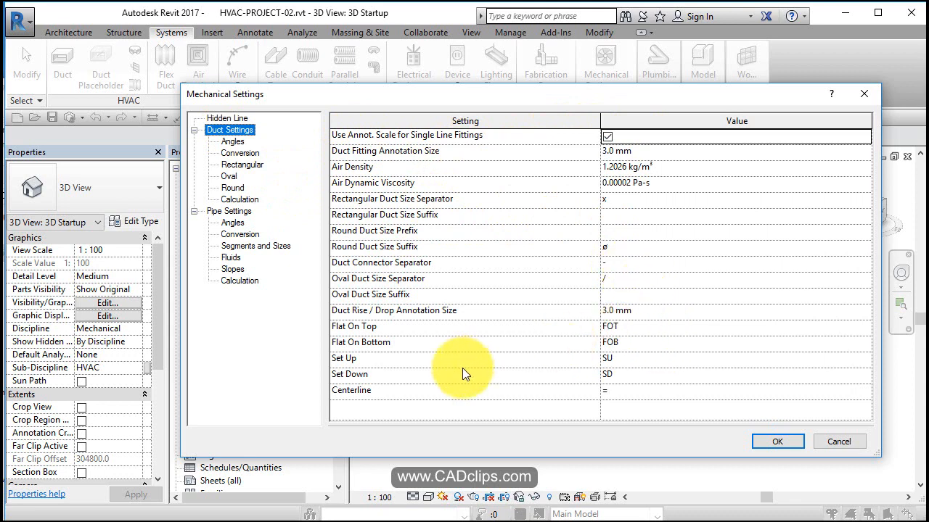
pyautogui.moveTo(333, 182)
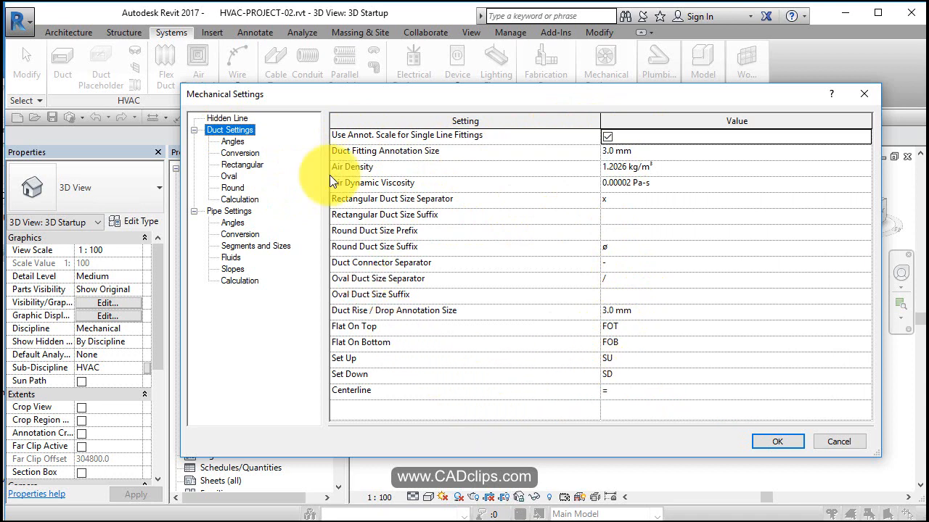
# Review duct fitting Angles, then show the duct Conversion settings page
pyautogui.click(232, 142)
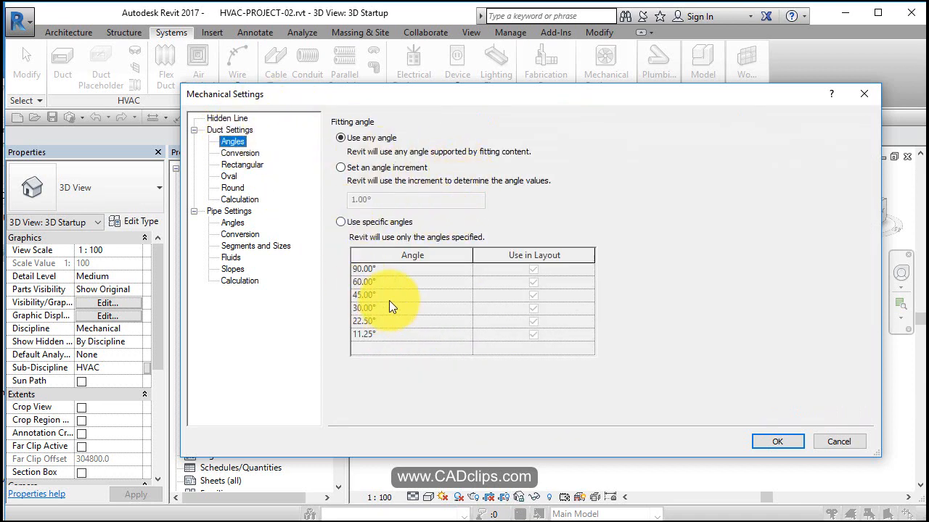
pyautogui.moveTo(239, 154)
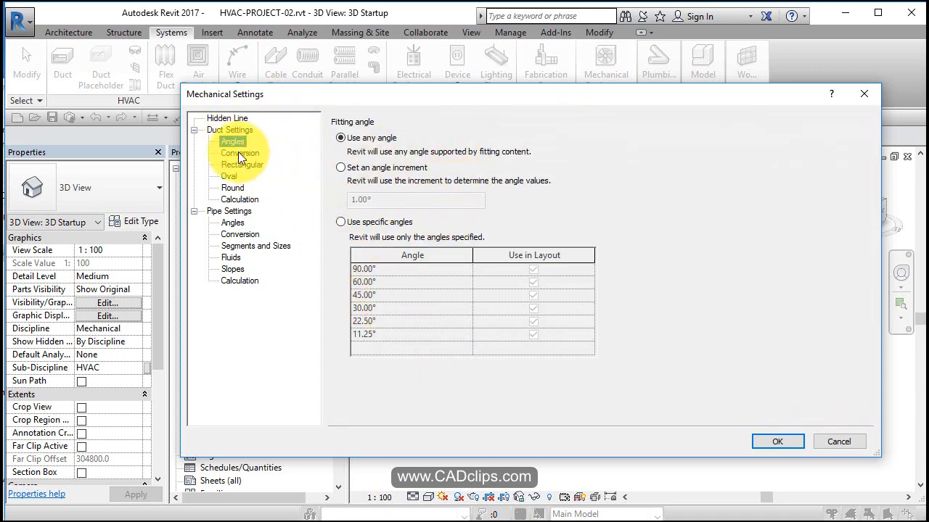
pyautogui.click(241, 154)
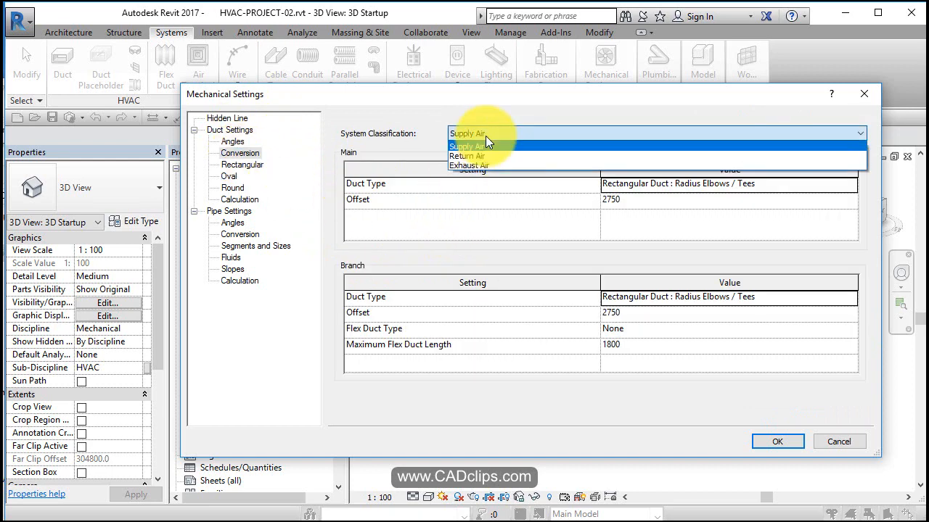
pyautogui.click(468, 134)
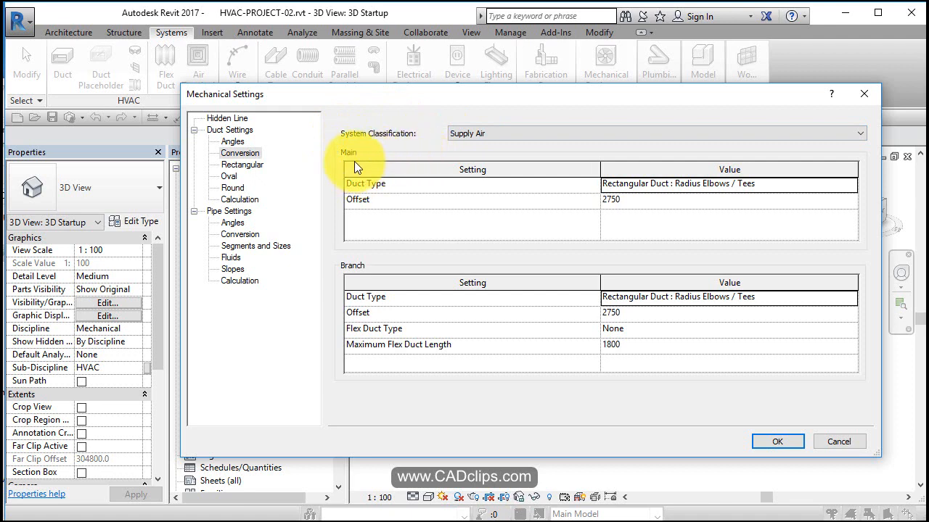
pyautogui.moveTo(356, 196)
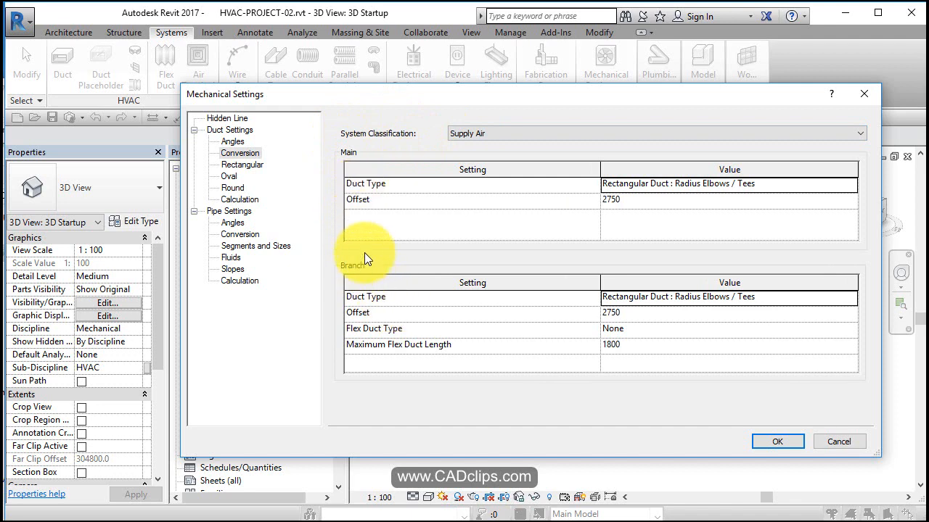
pyautogui.moveTo(397, 215)
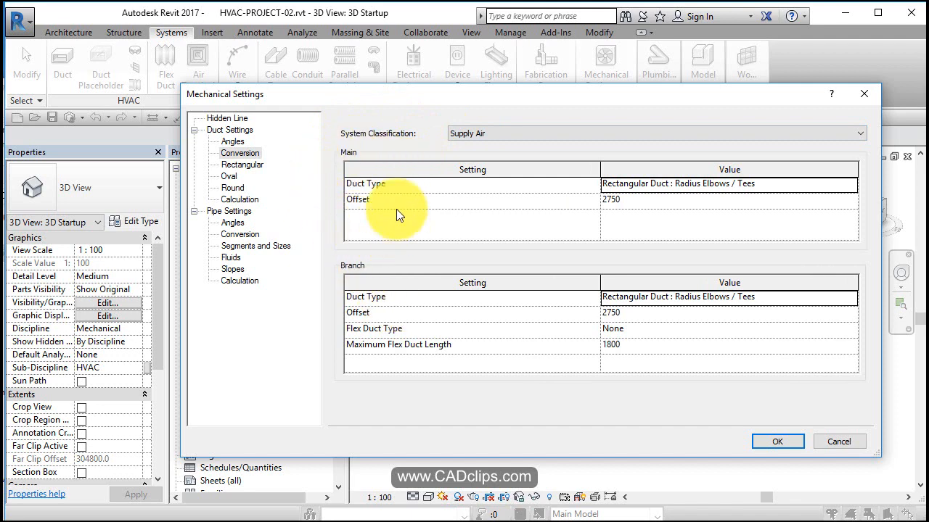
pyautogui.moveTo(627, 191)
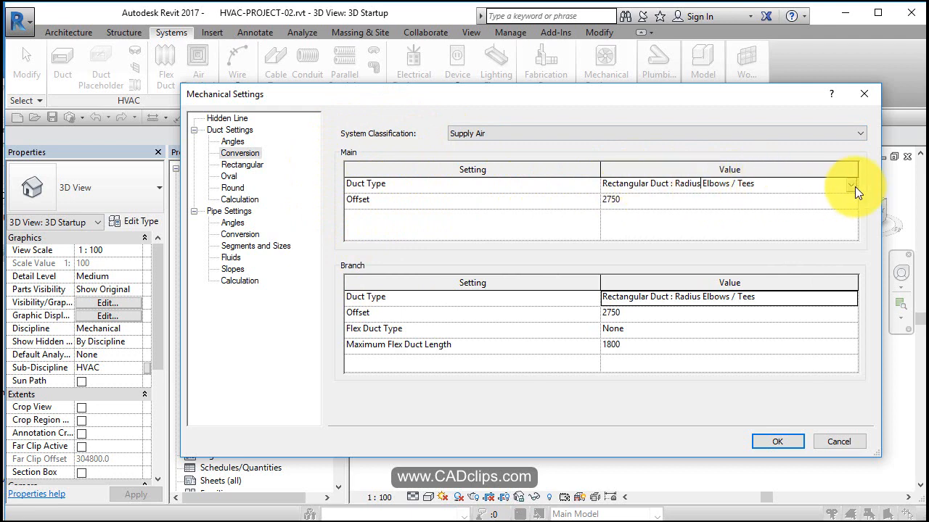
pyautogui.click(852, 183)
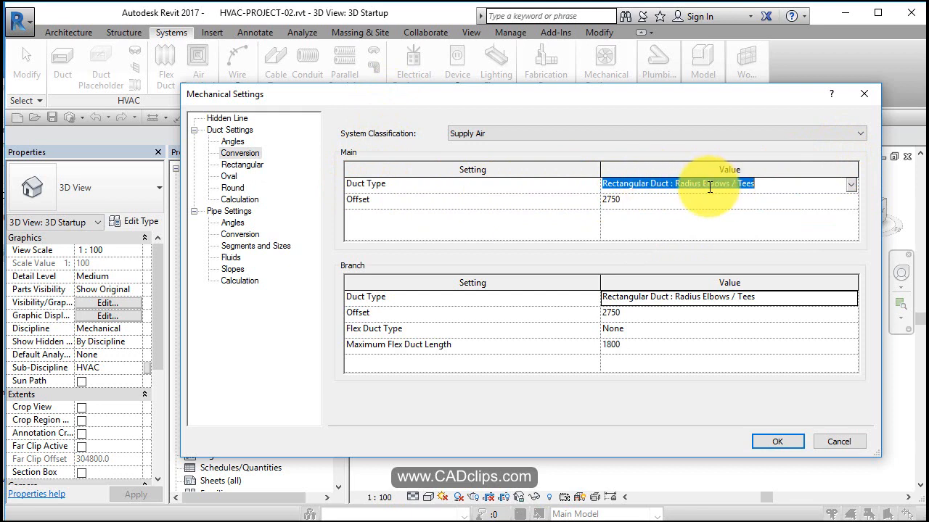
pyautogui.moveTo(505, 206)
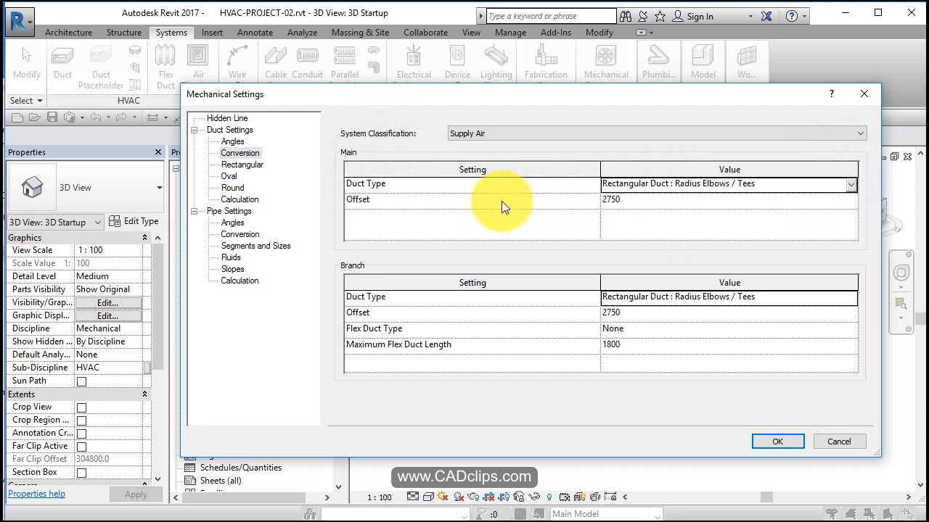
pyautogui.doubleClick(612, 201)
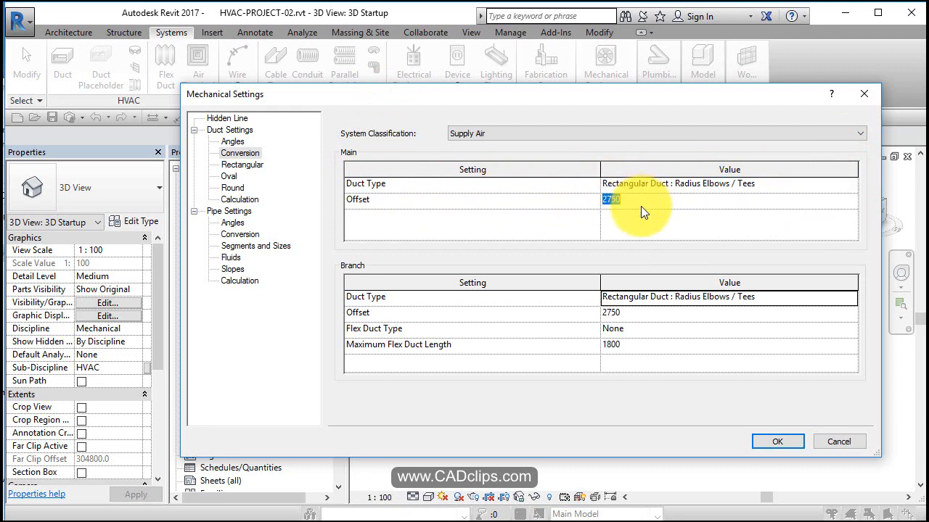
pyautogui.moveTo(815, 269)
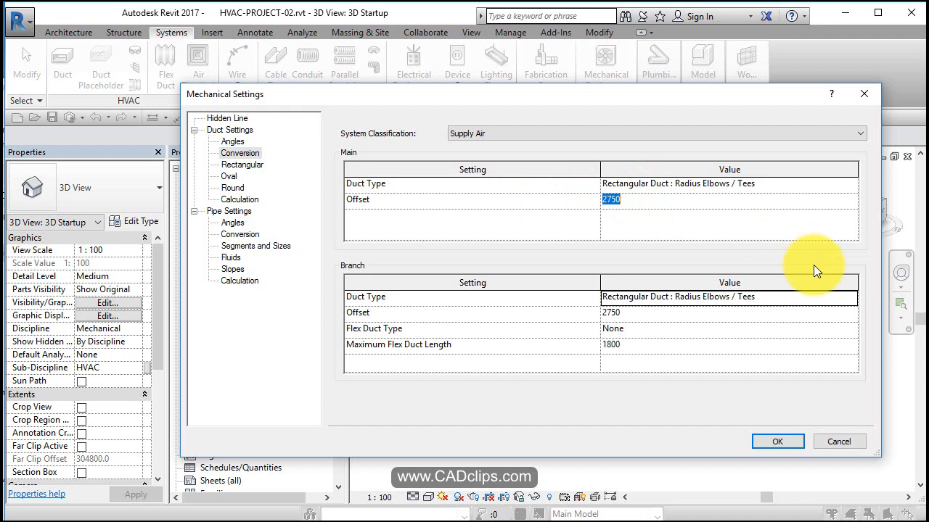
pyautogui.moveTo(646, 201)
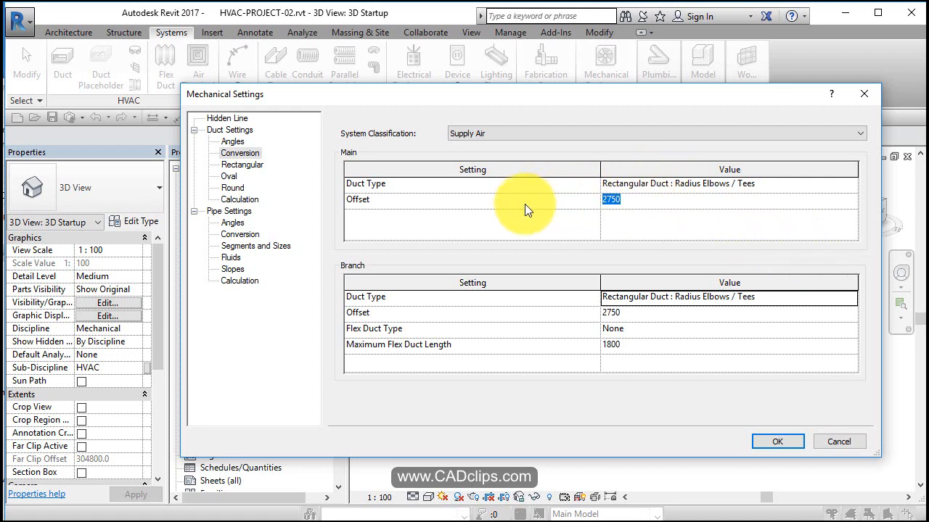
pyautogui.moveTo(375, 183)
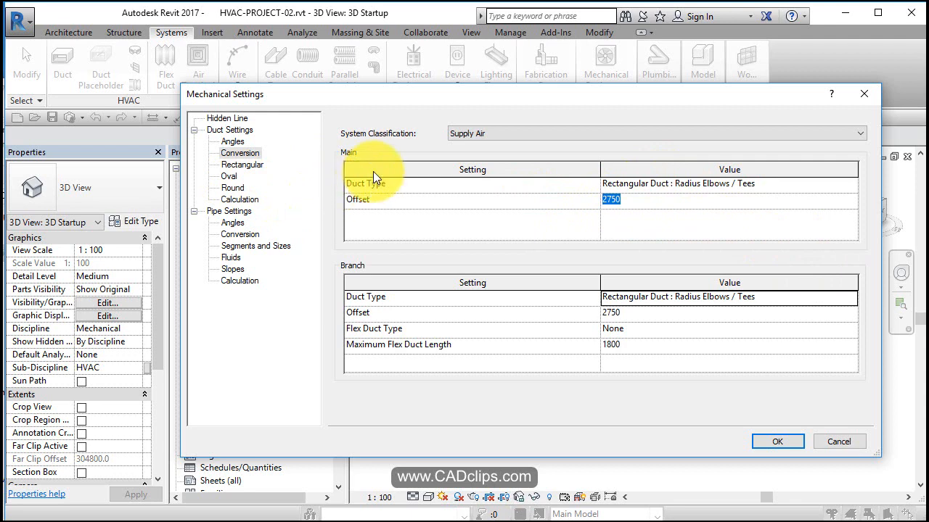
pyautogui.moveTo(689, 187)
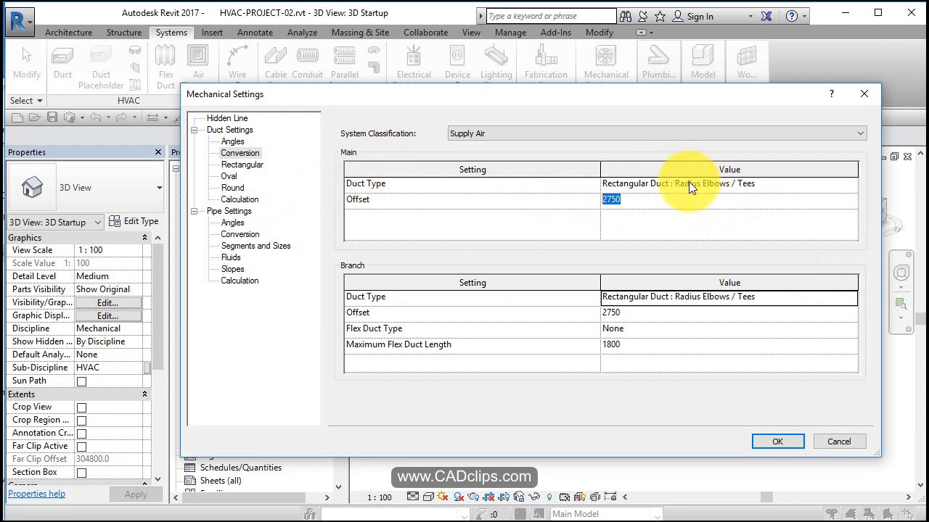
pyautogui.moveTo(702, 190)
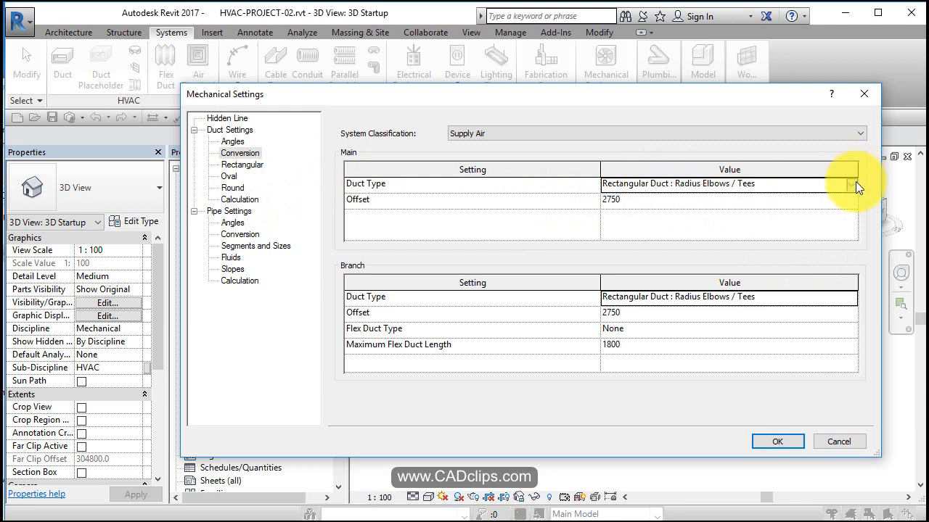
pyautogui.click(850, 185)
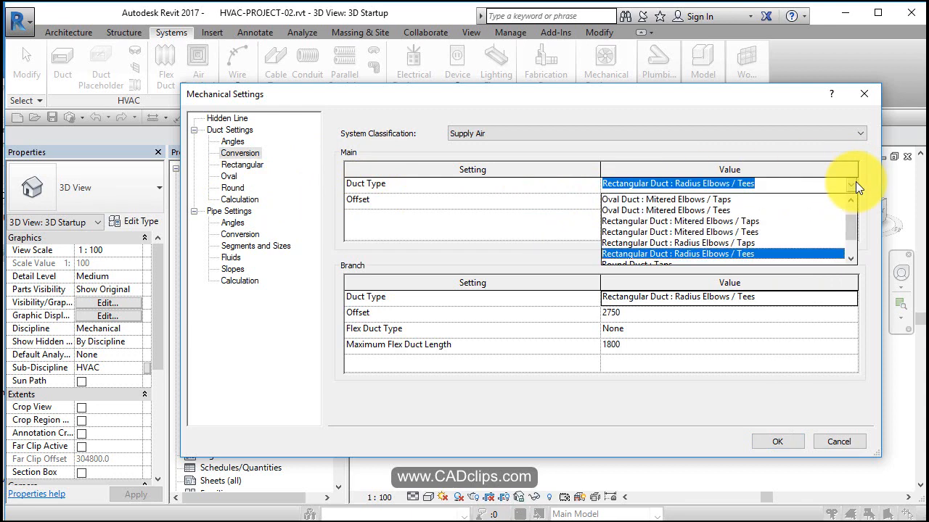
pyautogui.click(677, 253)
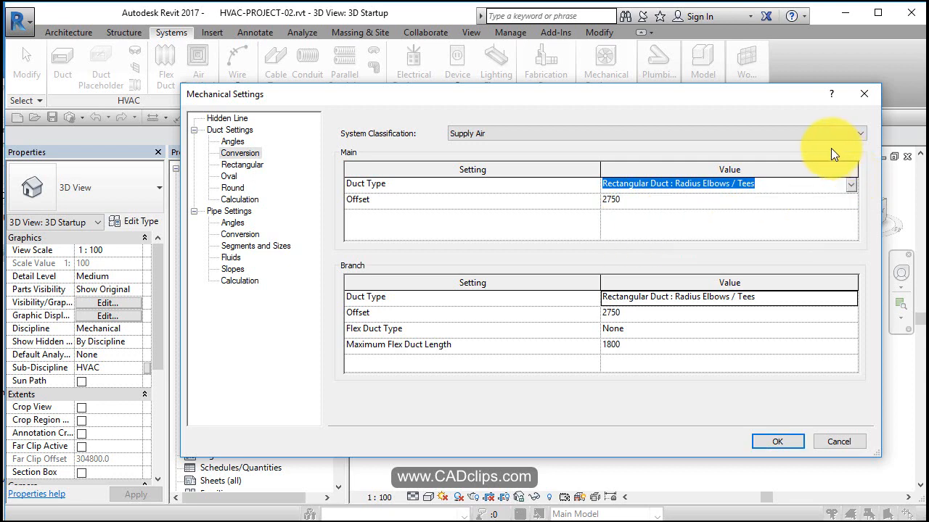
pyautogui.click(612, 200)
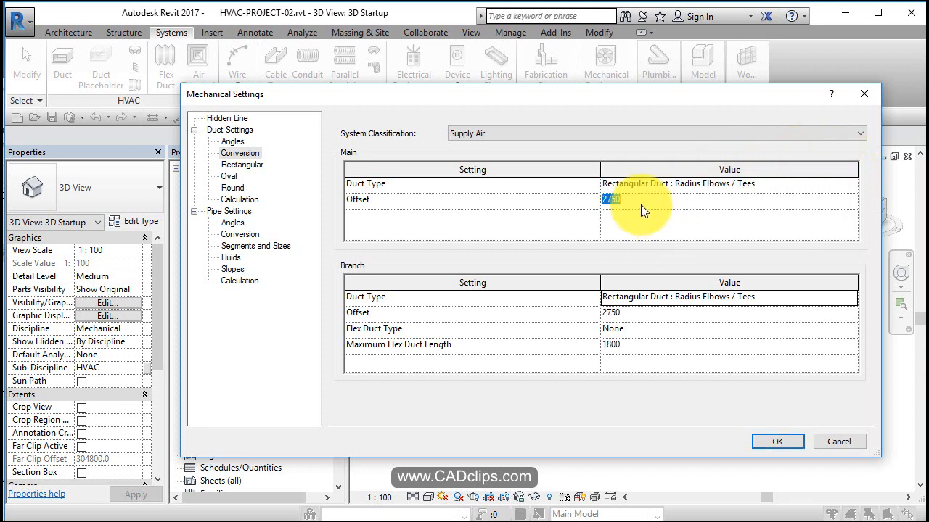
pyautogui.moveTo(355, 250)
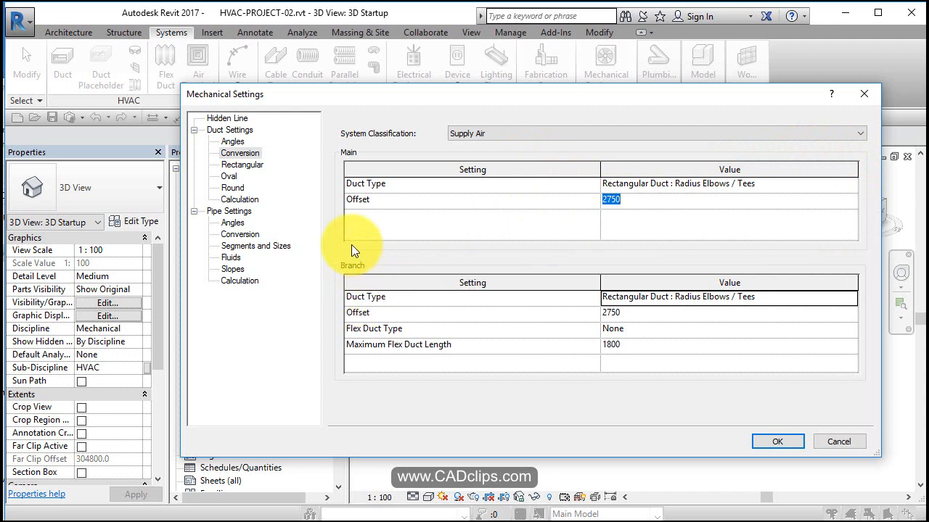
pyautogui.moveTo(525, 270)
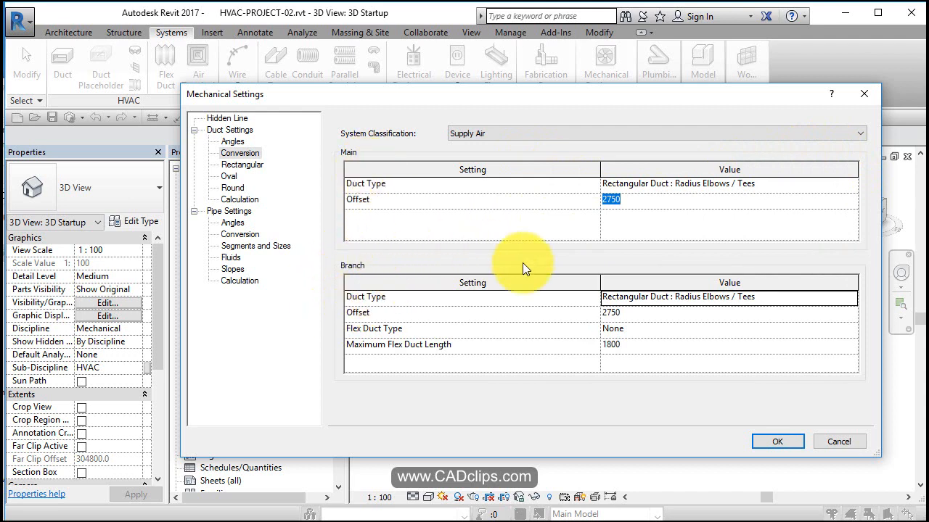
pyautogui.moveTo(660, 311)
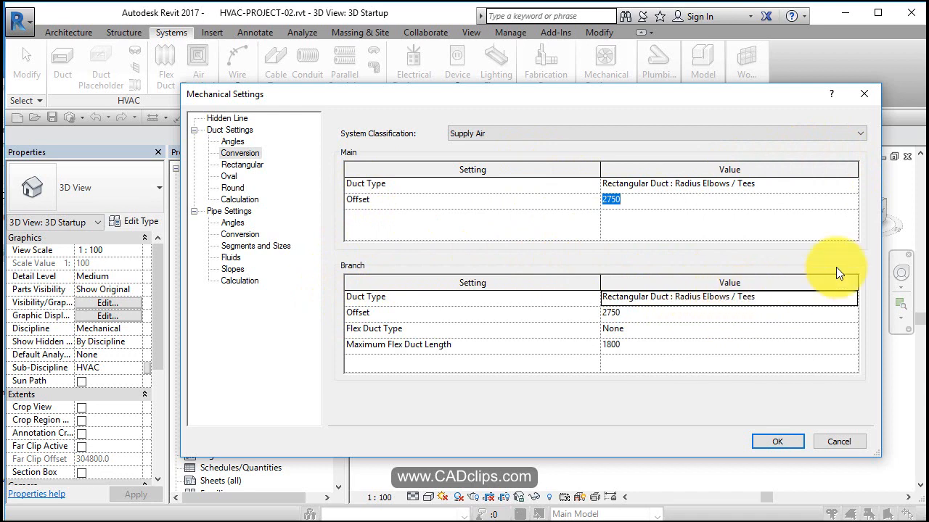
pyautogui.moveTo(681, 341)
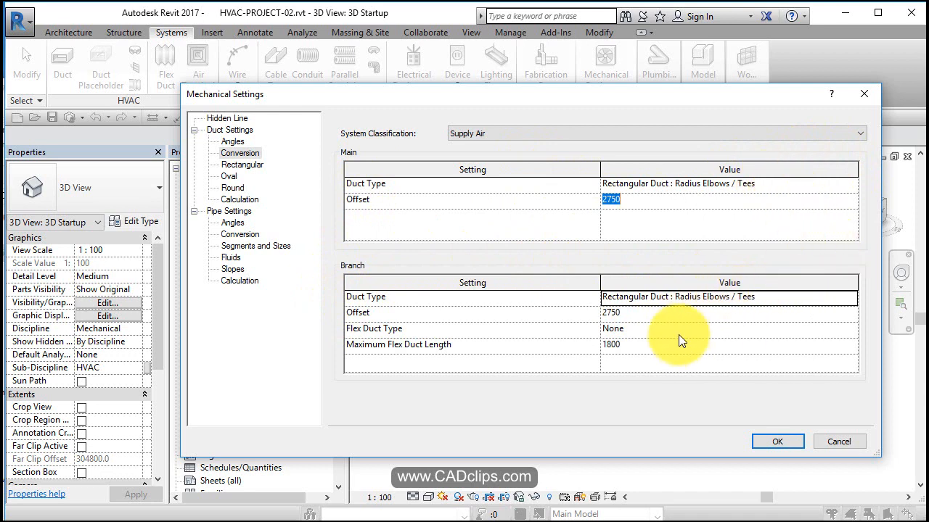
pyautogui.moveTo(635, 322)
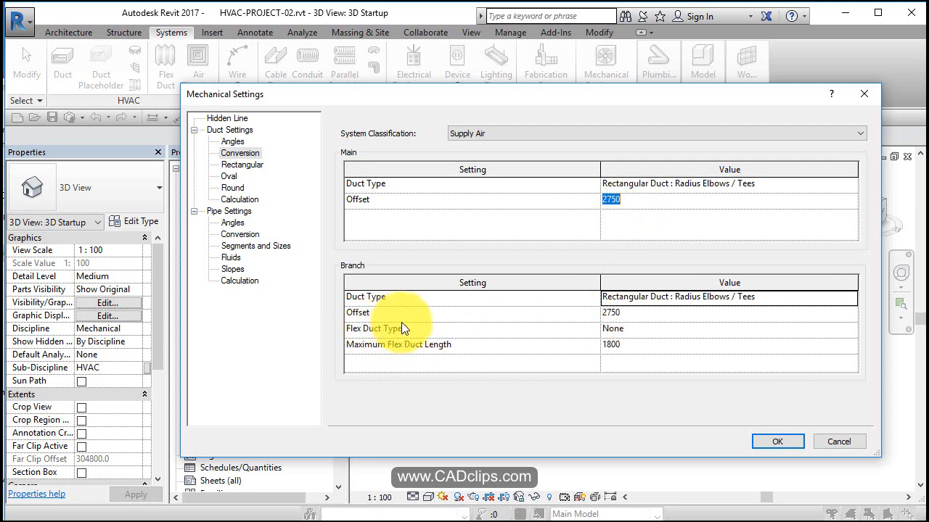
# Set branch Flex Duct Type to Flex Duct Round : Flex - Round with maximum length 2000
pyautogui.click(850, 330)
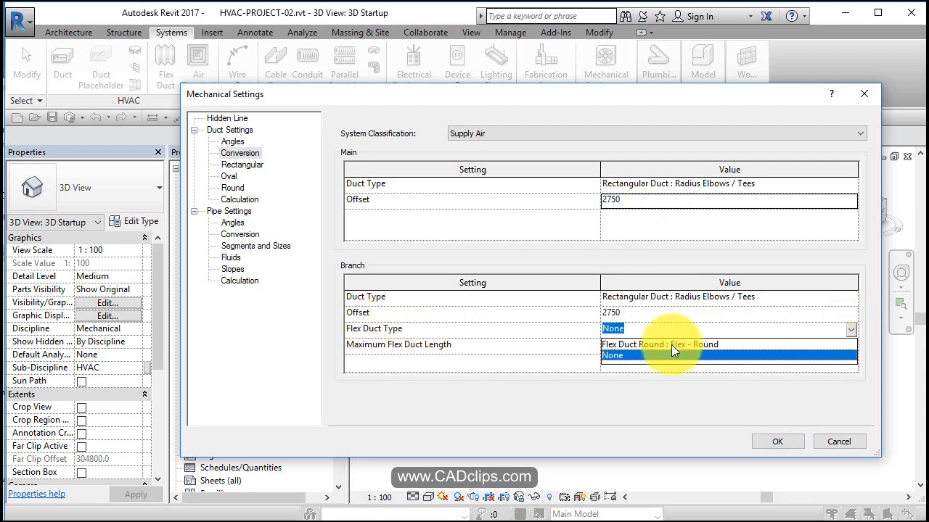
pyautogui.click(660, 344)
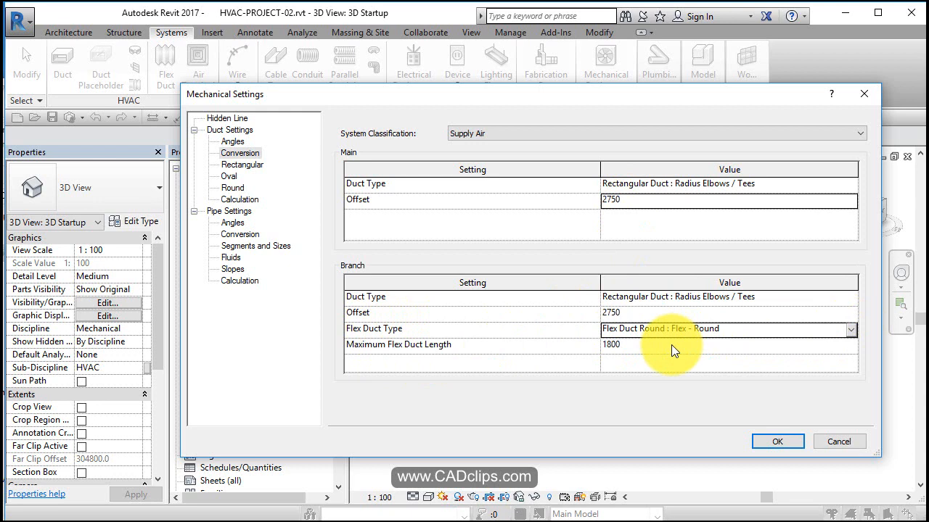
pyautogui.moveTo(438, 354)
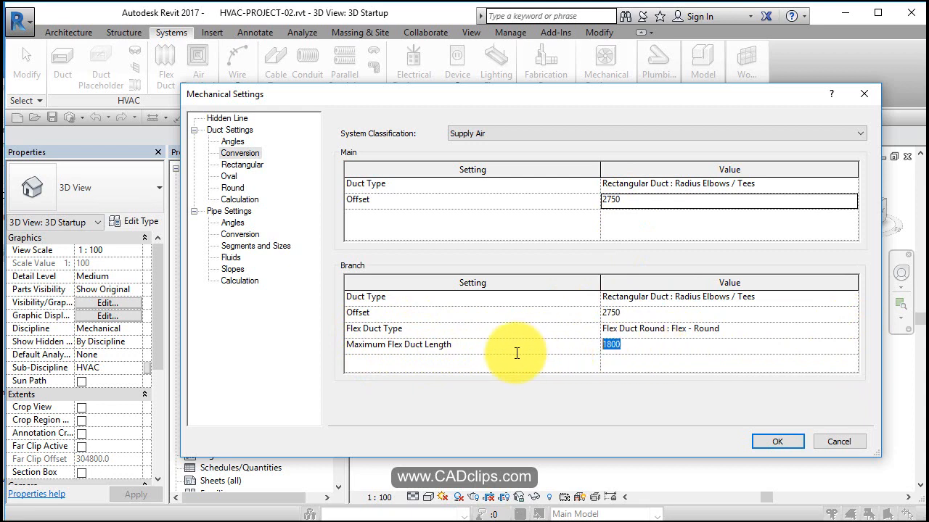
pyautogui.write('2000')
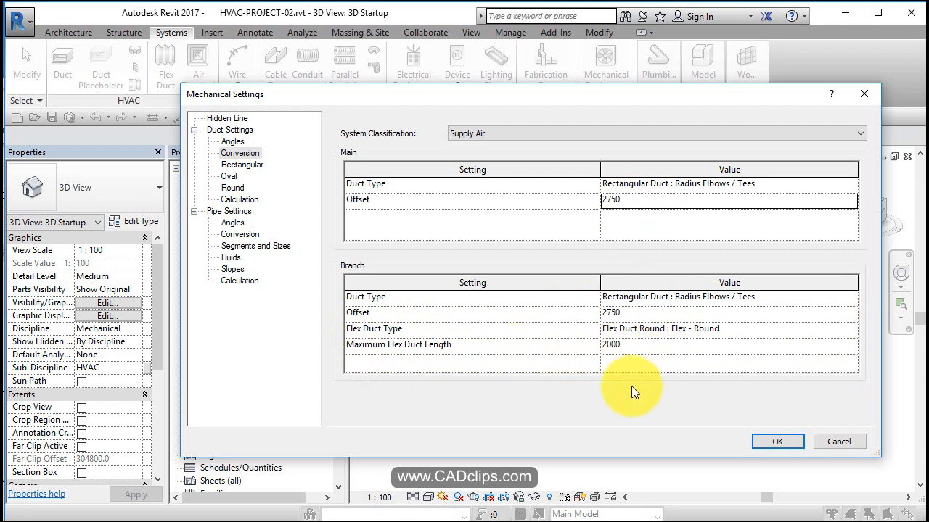
pyautogui.moveTo(428, 261)
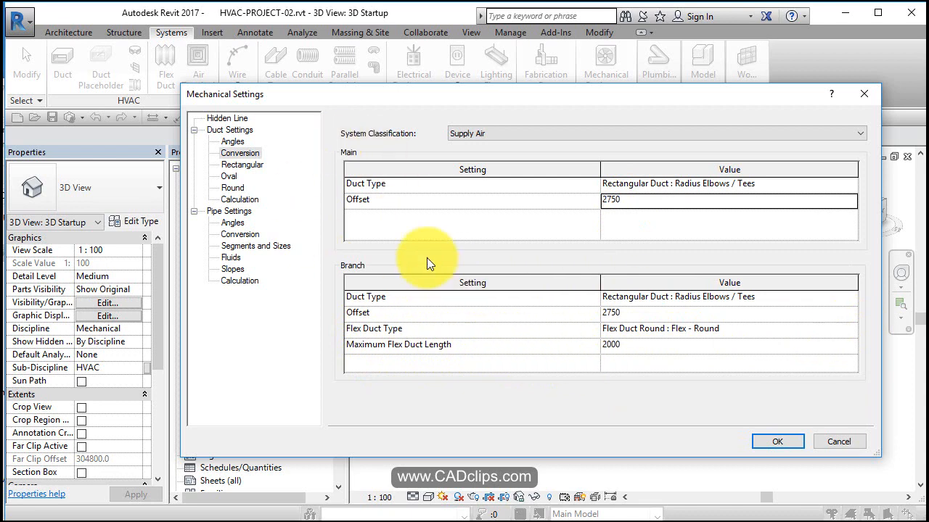
pyautogui.moveTo(407, 341)
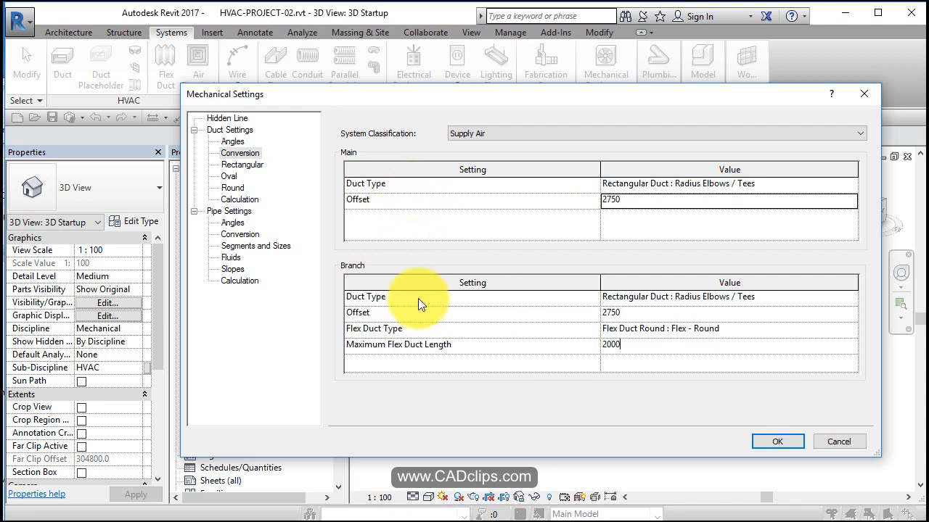
# Review the Return Air, then the Exhaust Air duct conversion settings
pyautogui.click(859, 133)
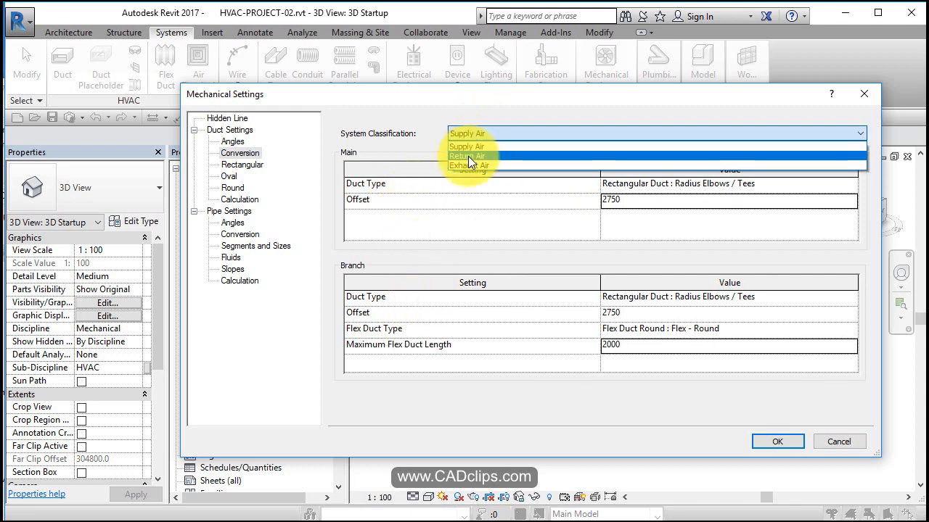
pyautogui.click(467, 156)
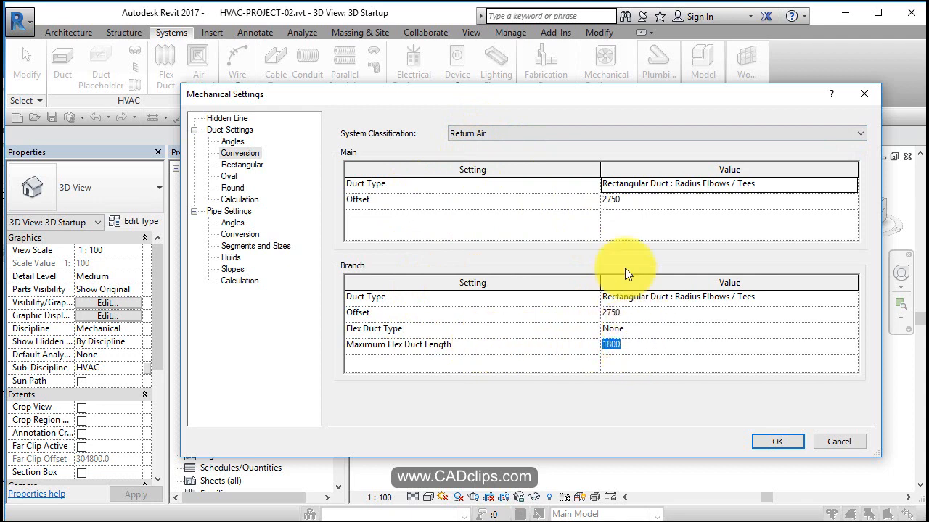
pyautogui.click(859, 133)
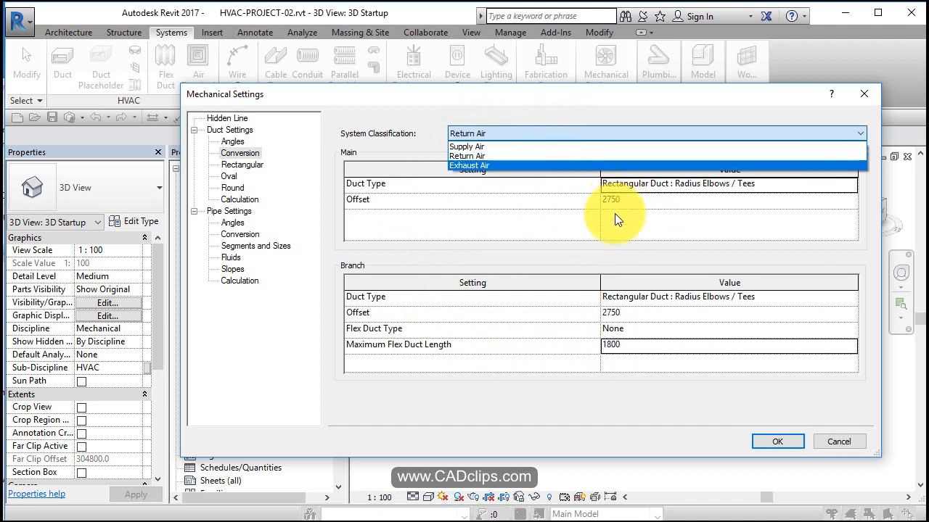
pyautogui.click(470, 166)
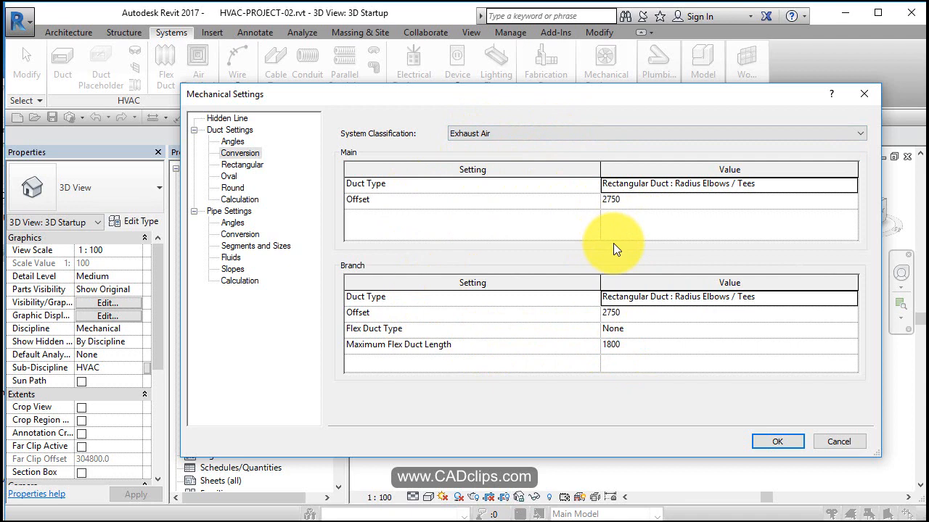
pyautogui.moveTo(622, 241)
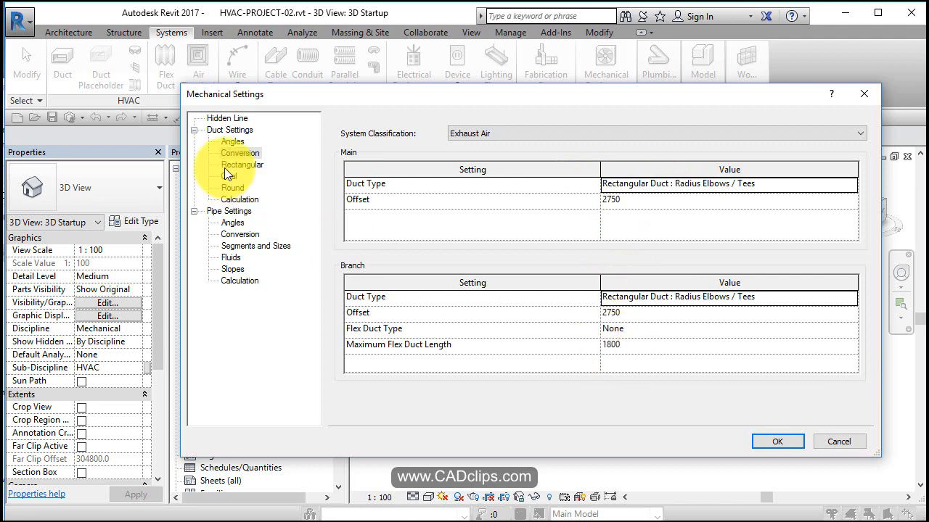
# Browse duct sizes and calculation, then pipe settings, angles and Hydronic Supply conversion
pyautogui.click(242, 165)
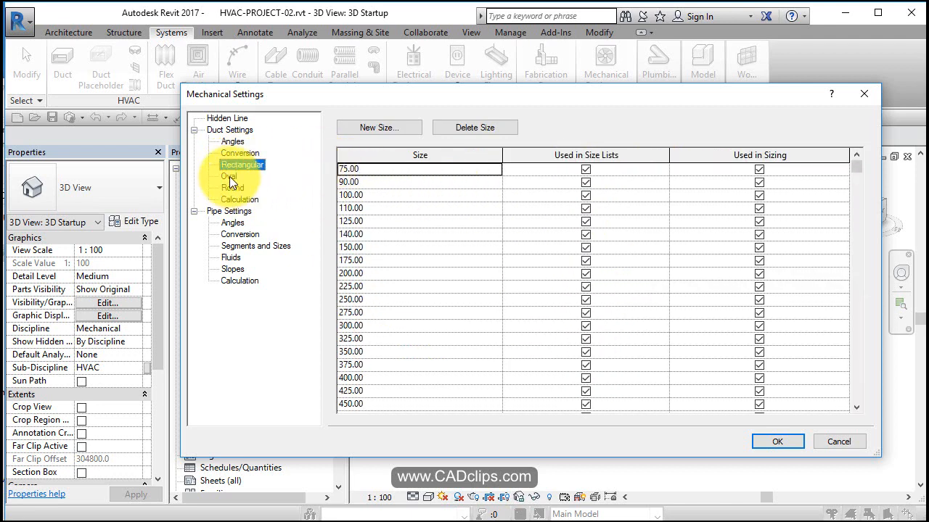
pyautogui.click(238, 200)
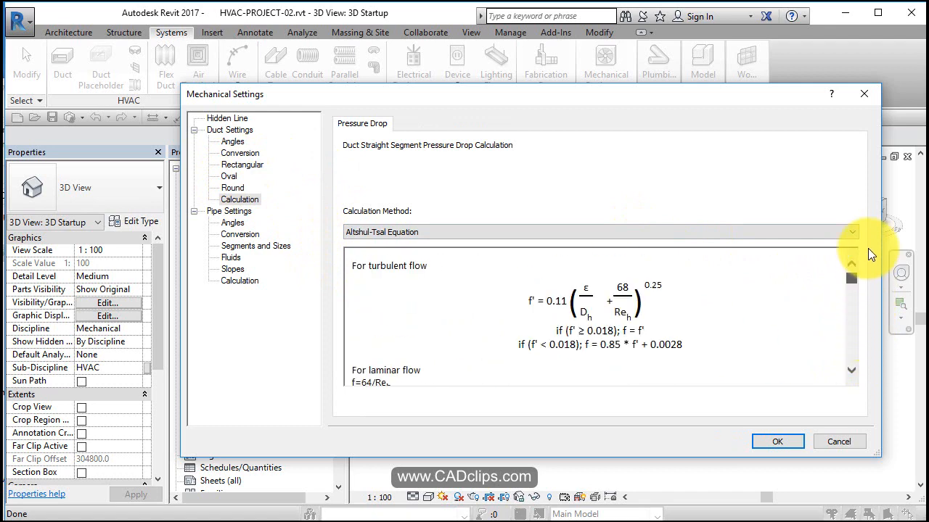
pyautogui.moveTo(232, 177)
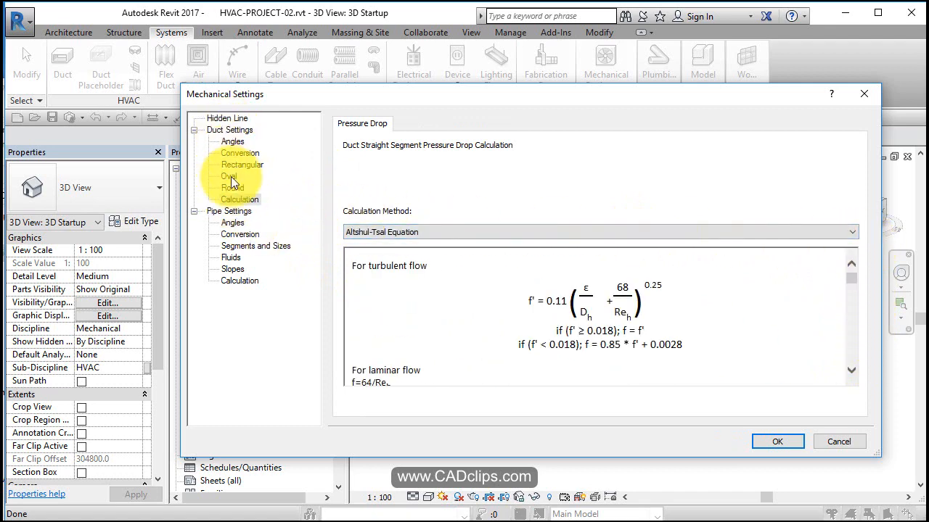
pyautogui.click(229, 211)
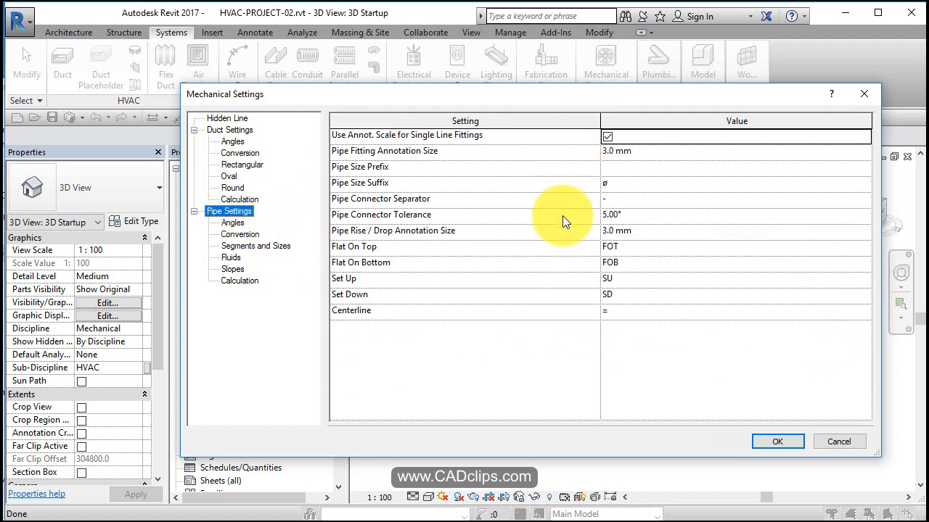
pyautogui.click(232, 222)
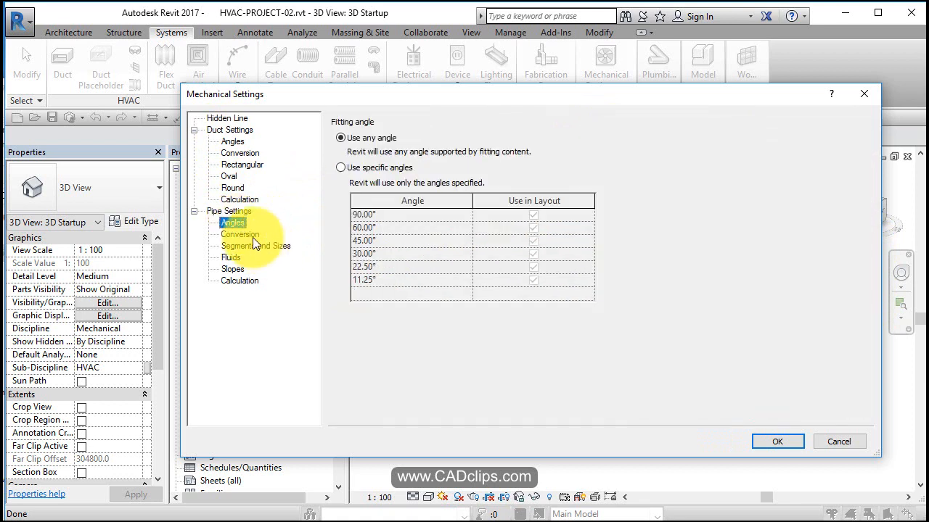
pyautogui.click(241, 235)
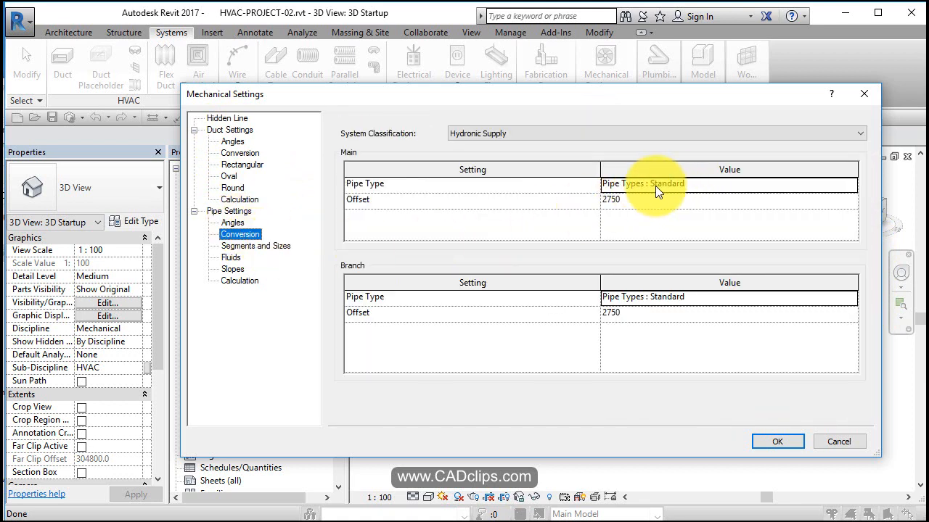
pyautogui.moveTo(650, 203)
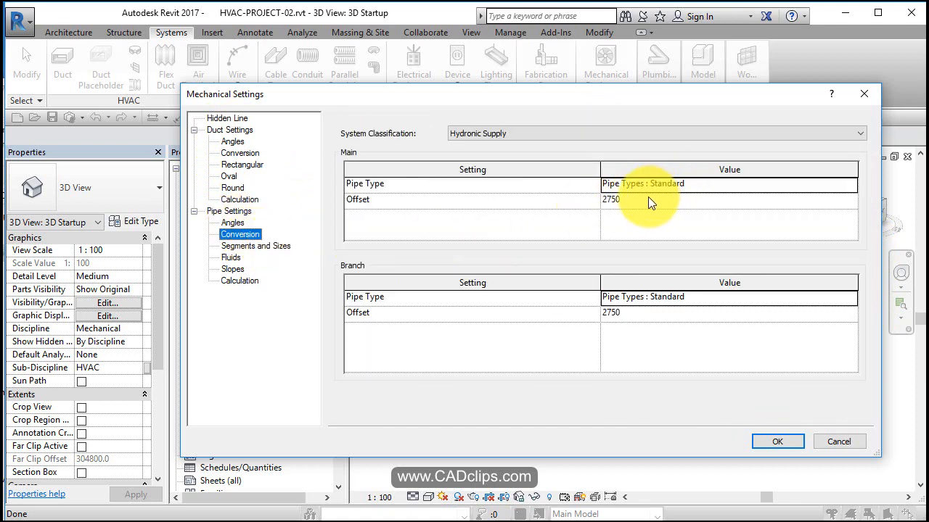
pyautogui.moveTo(681, 182)
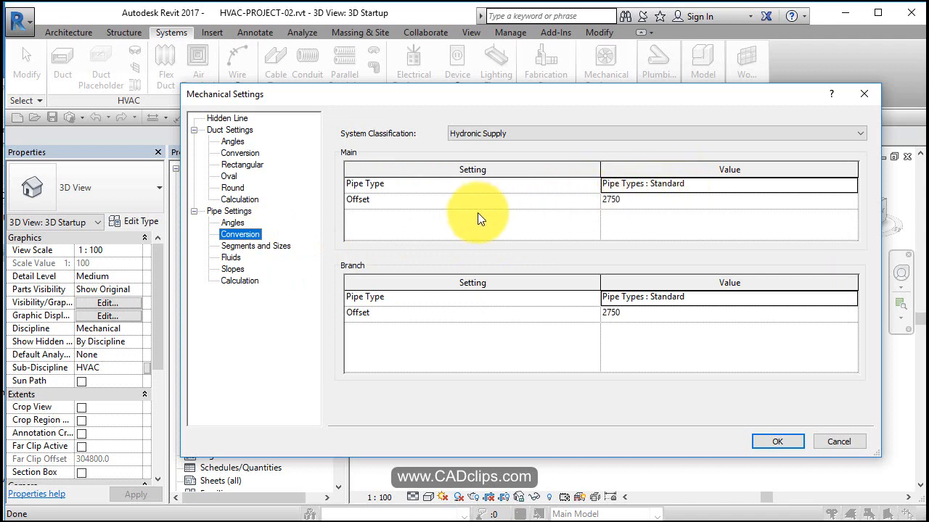
pyautogui.moveTo(377, 203)
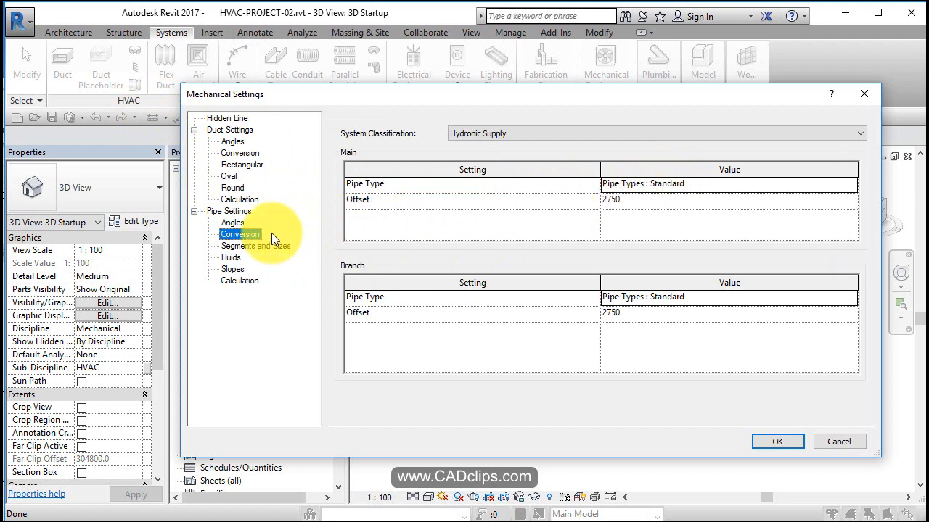
# Review pipe segments, fluids, slopes and calculation, keeping the Simplified Colebrook Equation
pyautogui.click(256, 245)
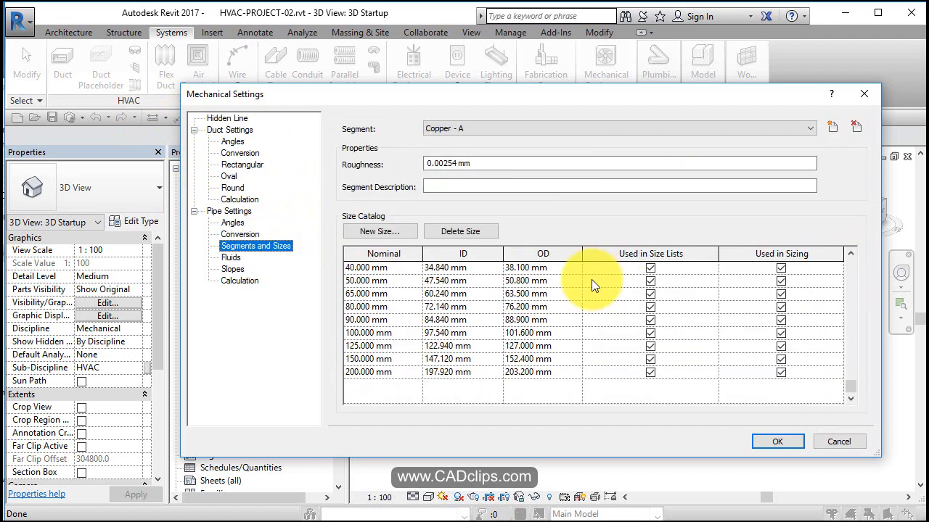
pyautogui.click(805, 128)
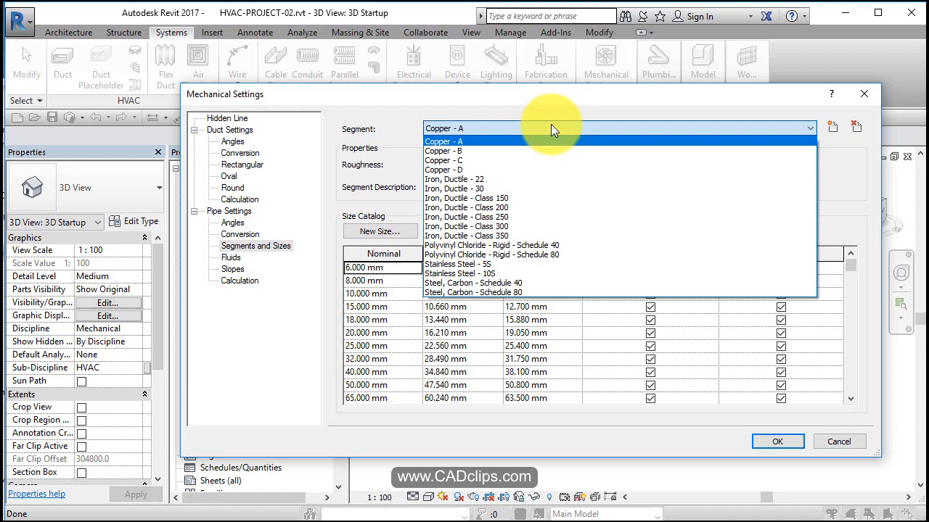
pyautogui.moveTo(565, 114)
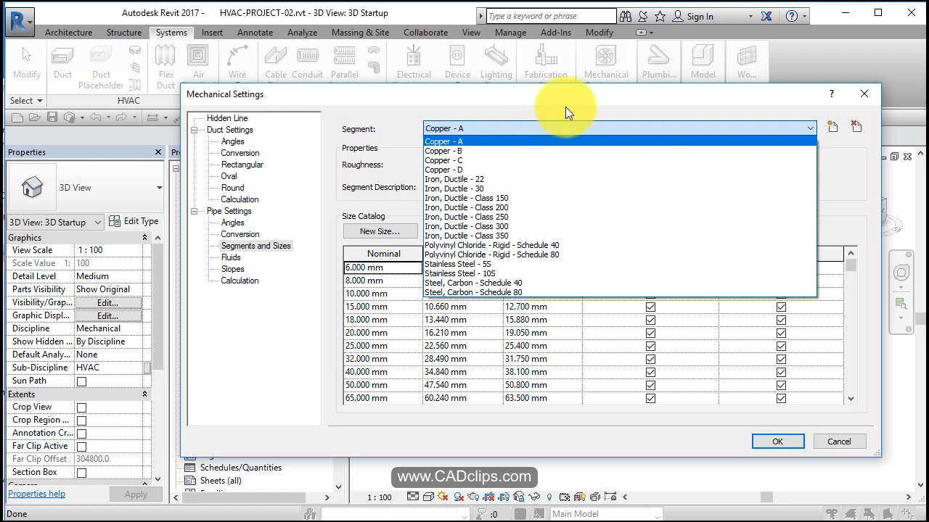
pyautogui.click(229, 256)
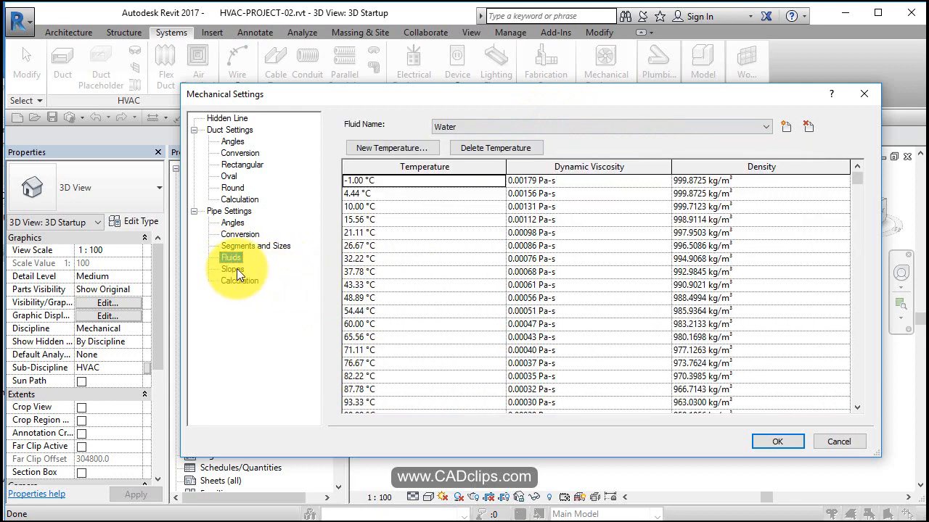
pyautogui.click(231, 268)
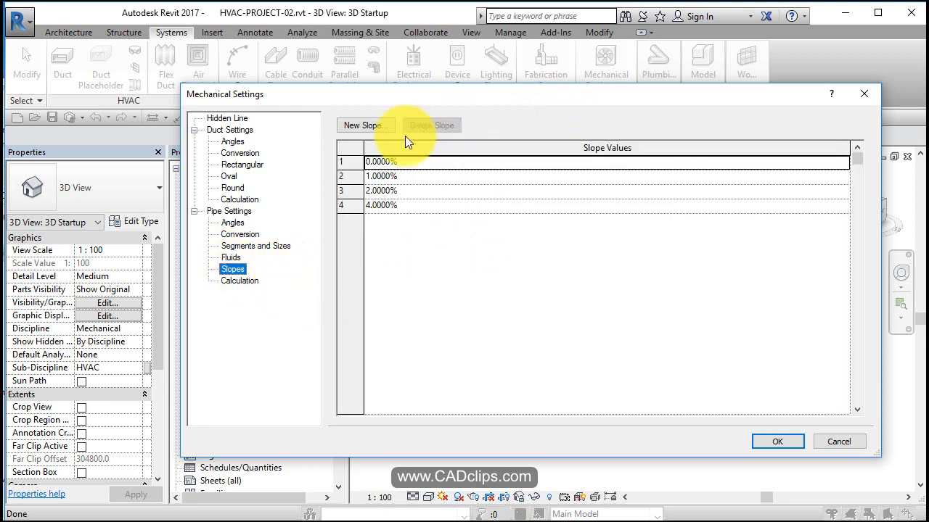
pyautogui.click(239, 282)
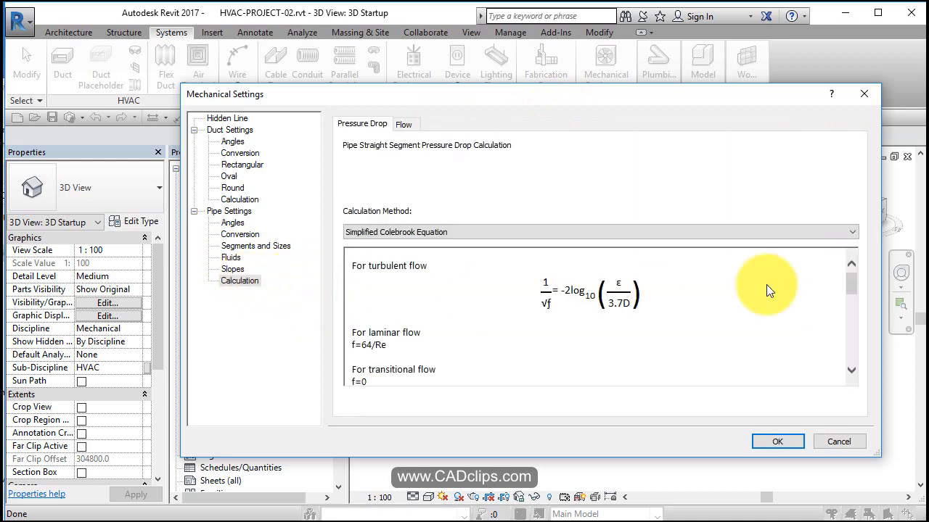
pyautogui.click(850, 232)
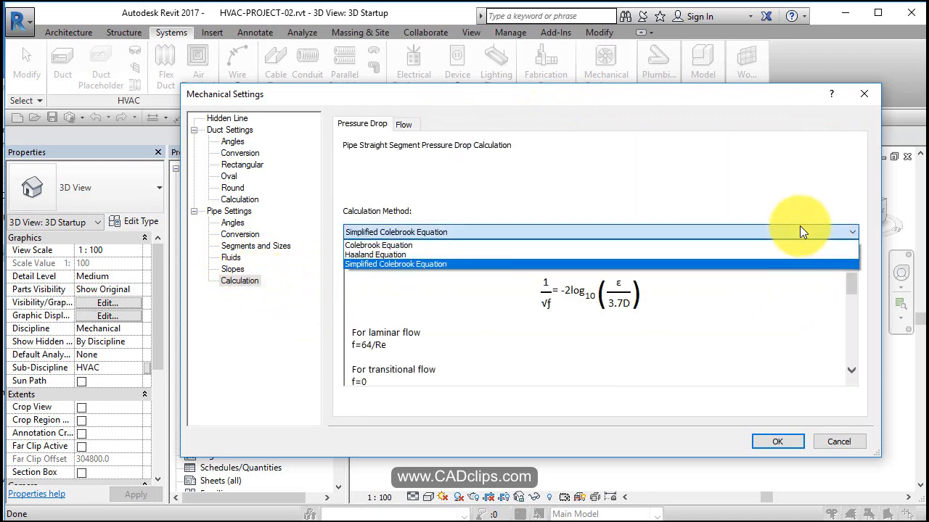
pyautogui.click(395, 264)
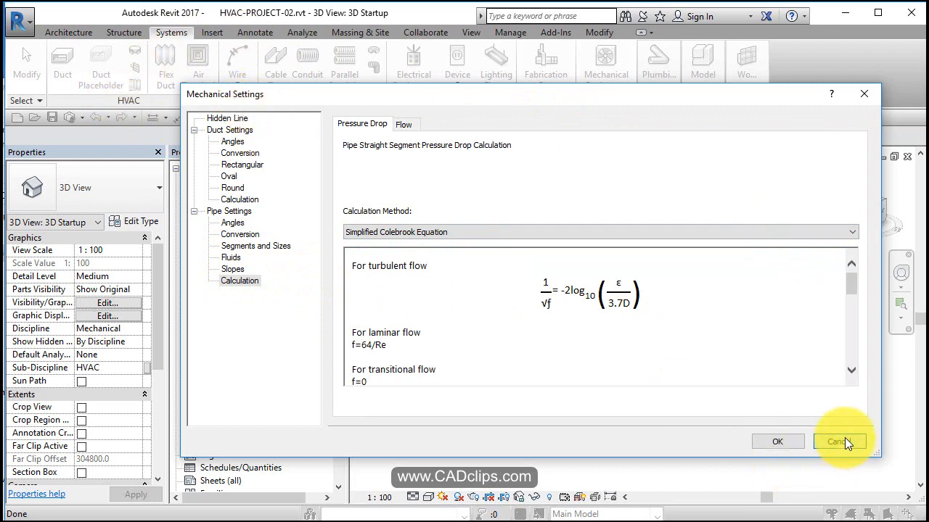
# Cancel Mechanical Settings and expand Families > Duct Systems in the Project Browser
pyautogui.click(839, 441)
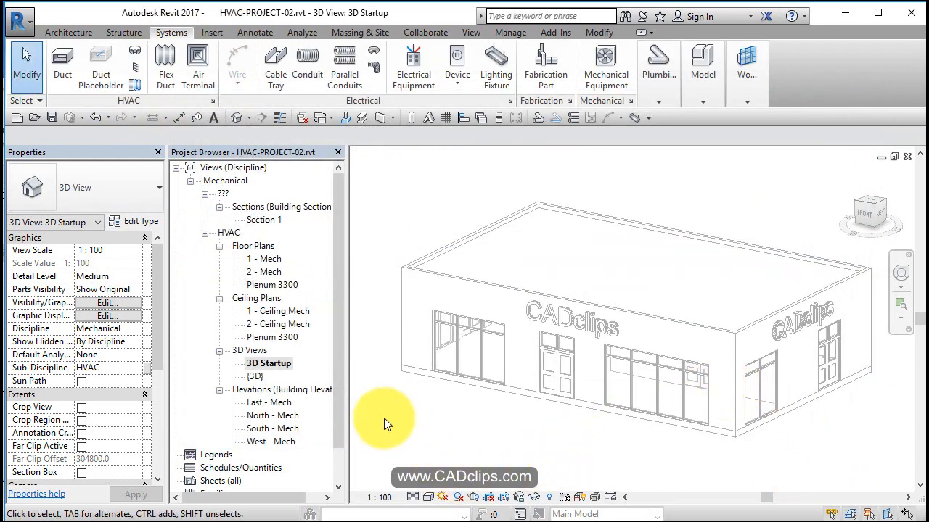
pyautogui.moveTo(275, 283)
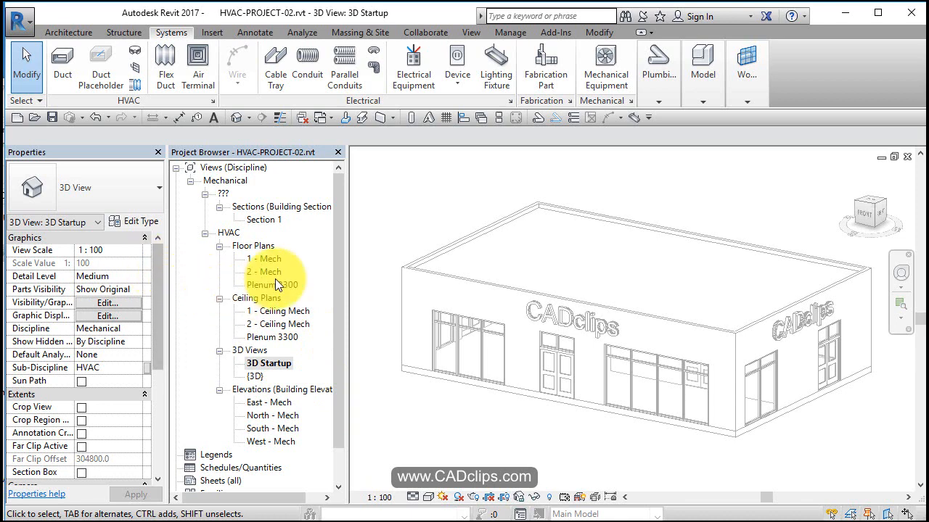
pyautogui.scroll(-3)
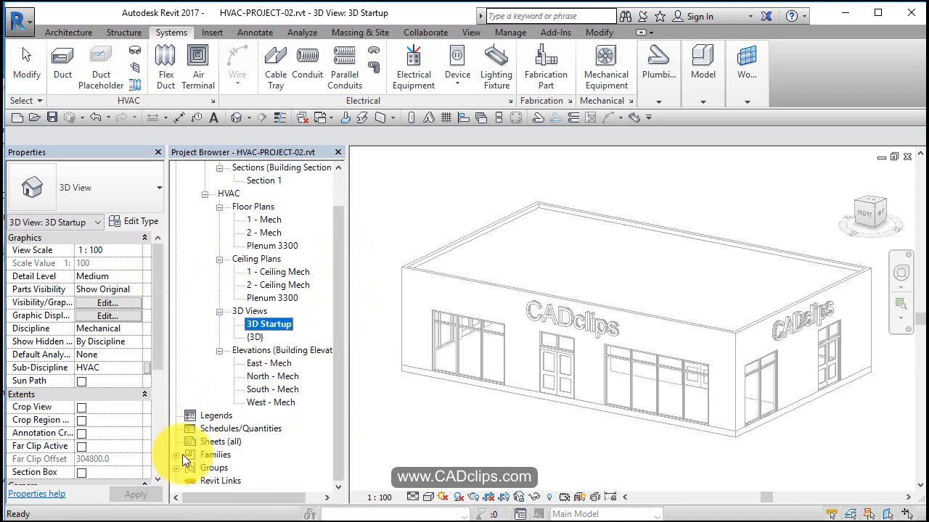
pyautogui.click(175, 454)
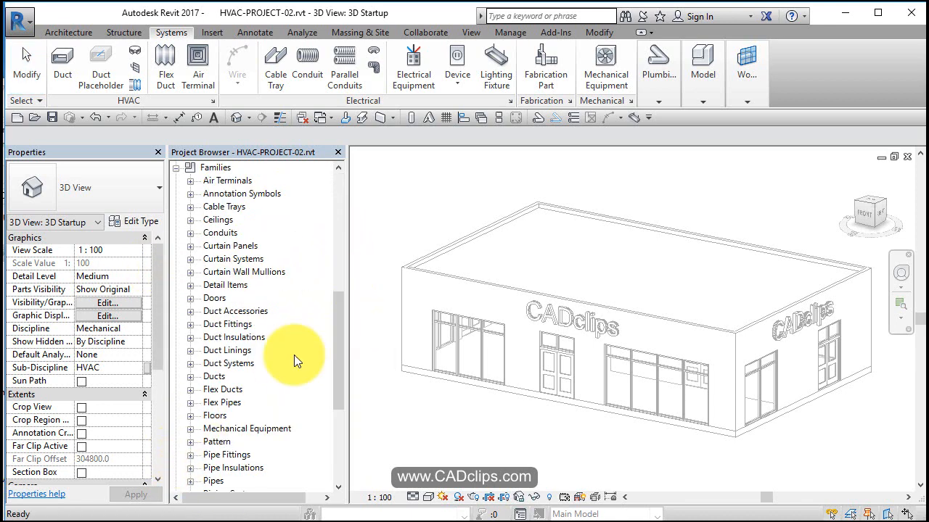
pyautogui.click(190, 362)
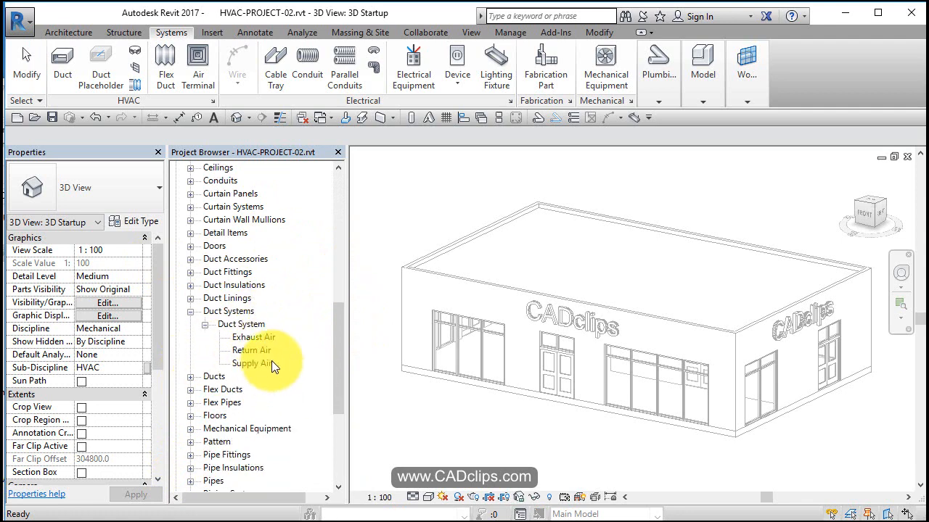
pyautogui.moveTo(258, 365)
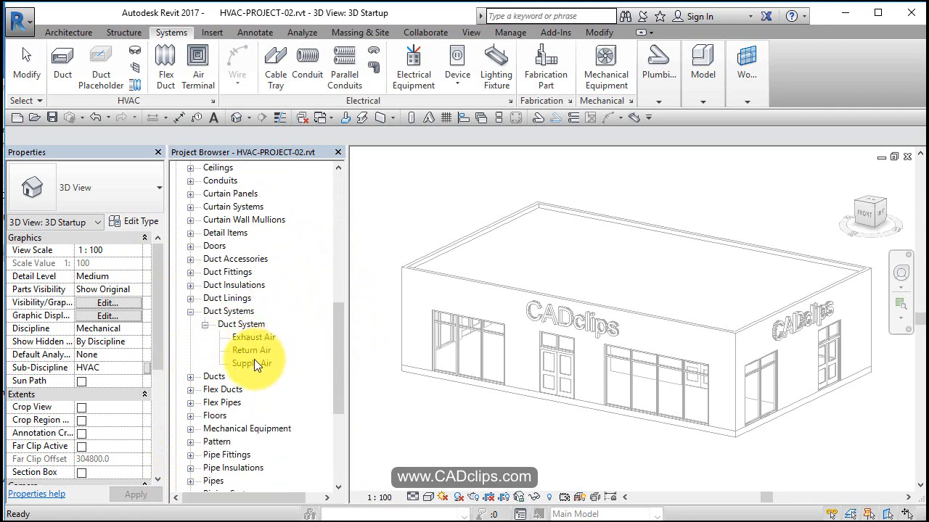
pyautogui.click(252, 337)
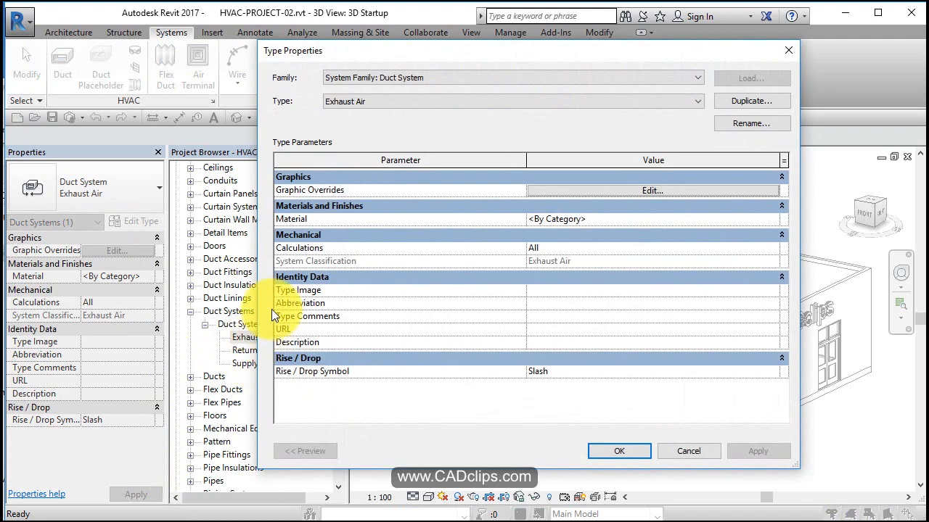
pyautogui.moveTo(653, 293)
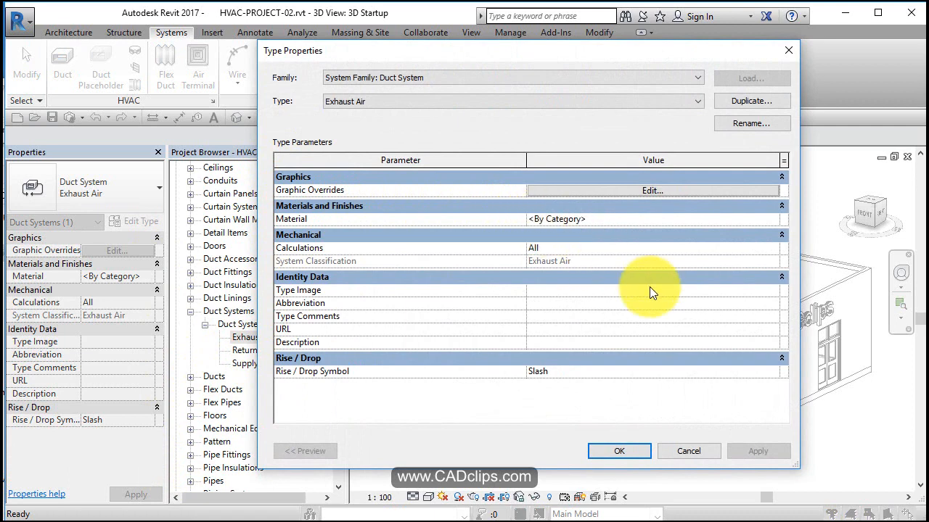
pyautogui.moveTo(490, 256)
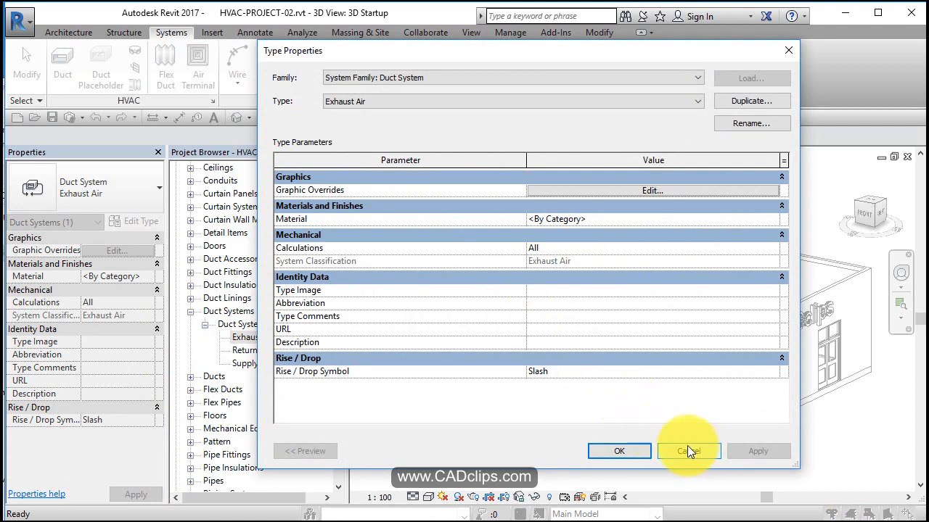
pyautogui.click(688, 450)
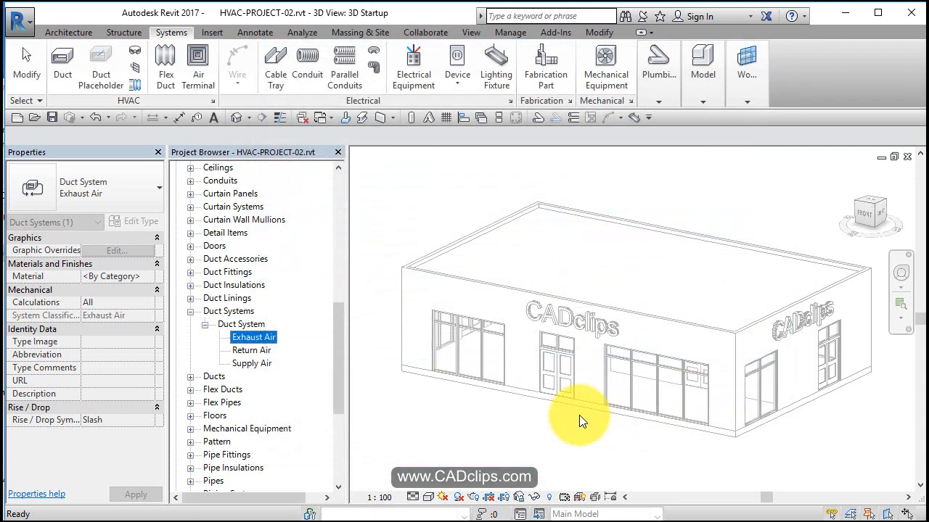
# Select the Exhaust Air duct system type and bring up its context menu
pyautogui.click(241, 325)
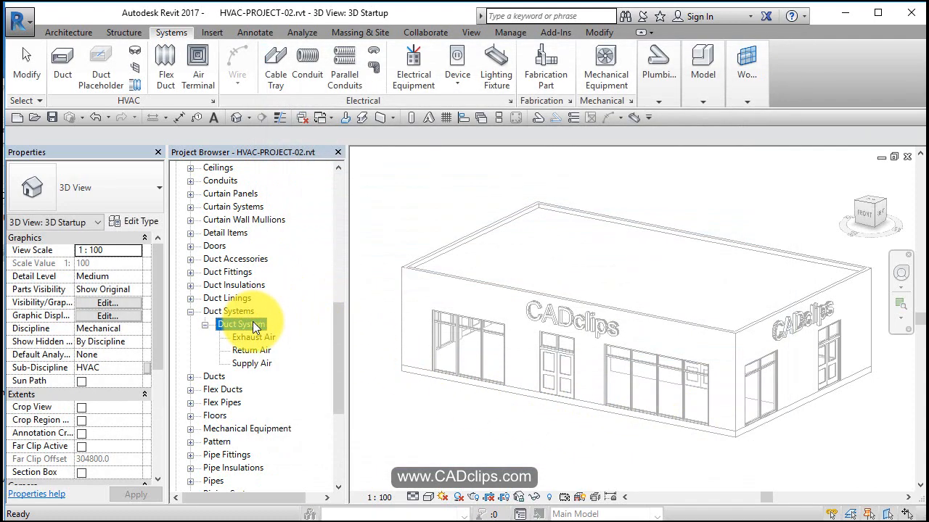
pyautogui.click(252, 337)
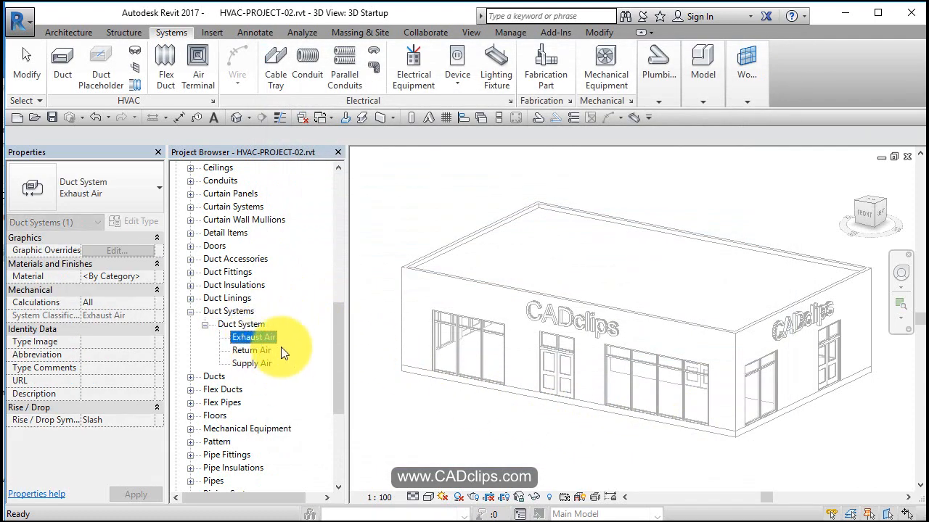
pyautogui.click(215, 375)
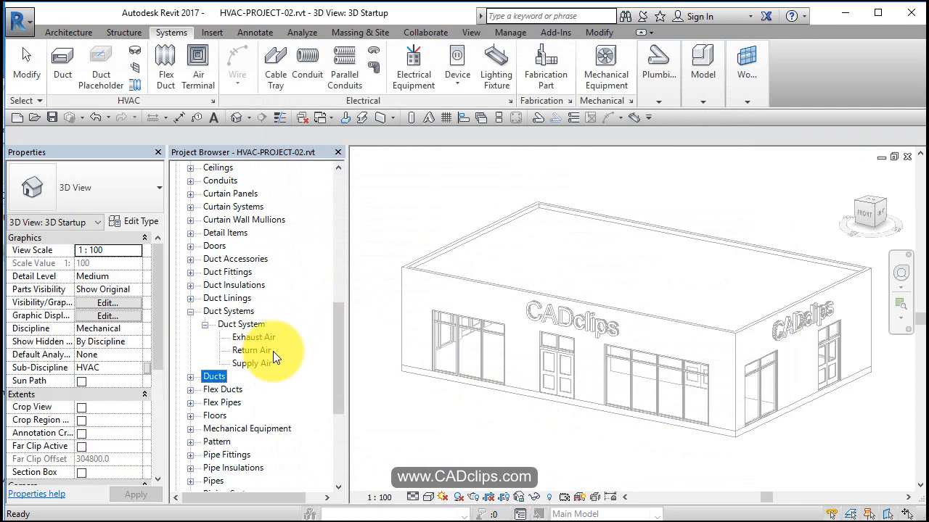
pyautogui.moveTo(268, 340)
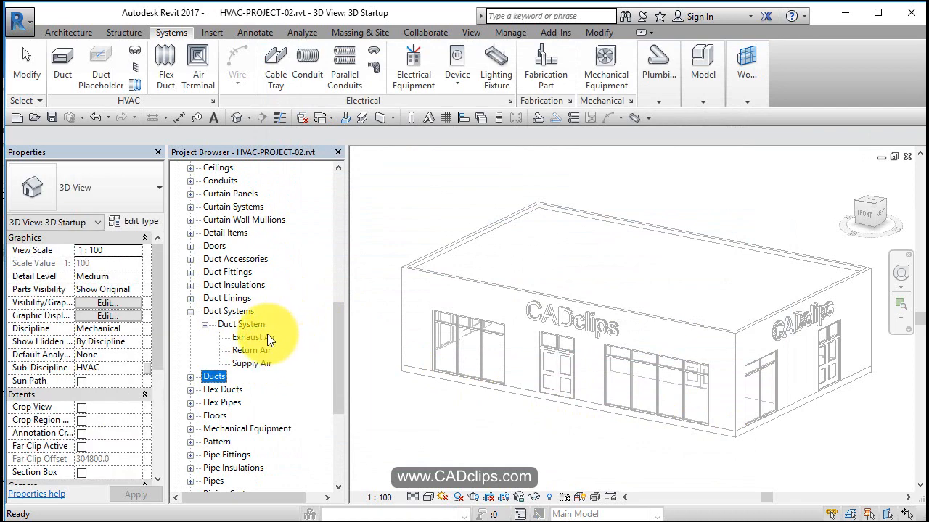
pyautogui.rightClick(249, 337)
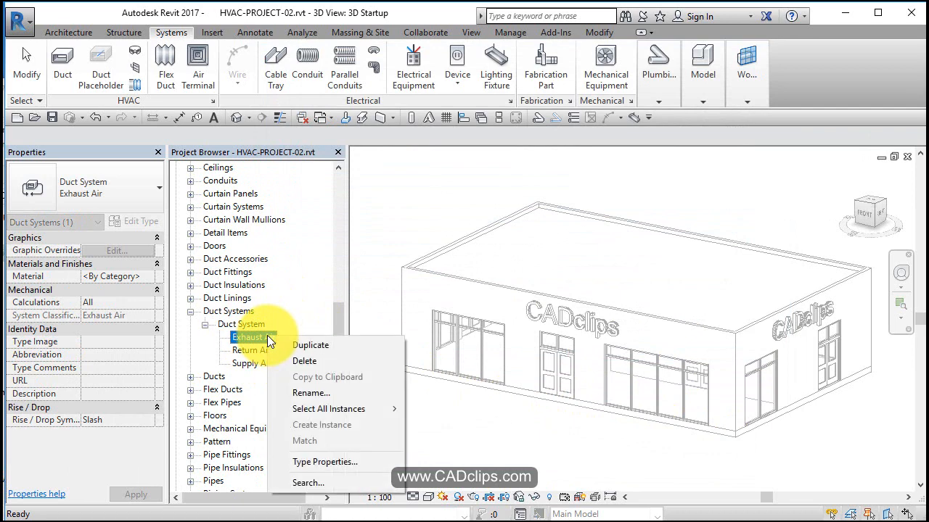
pyautogui.moveTo(310, 346)
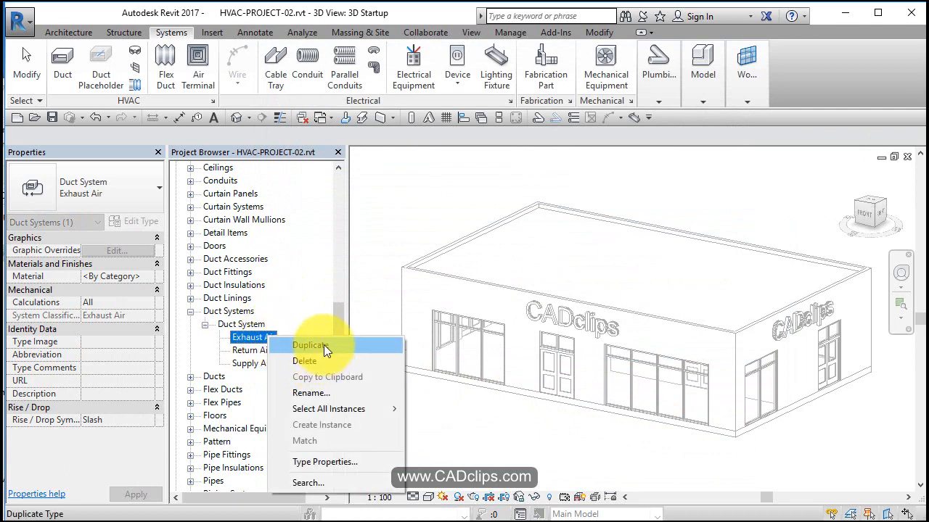
pyautogui.moveTo(221, 384)
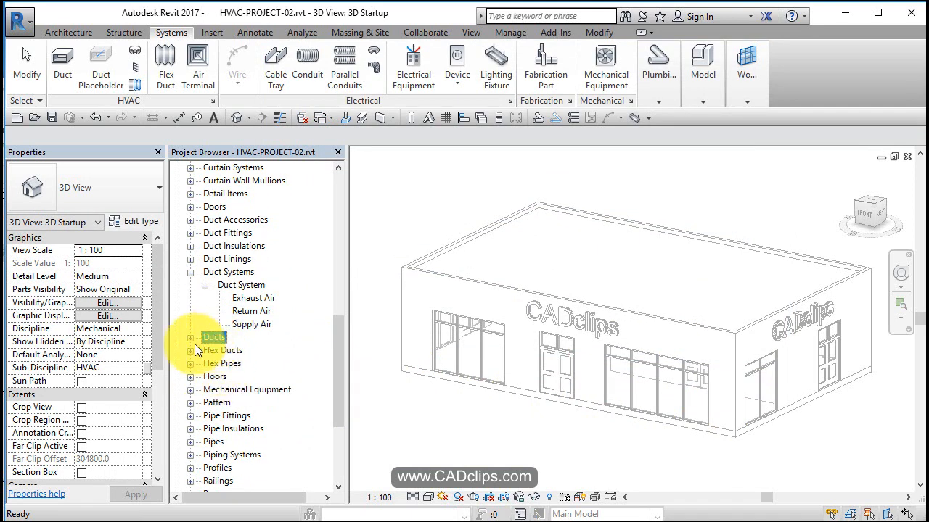
# Expand Ducts and list the Rectangular Duct types with mitered and radius elbows
pyautogui.click(206, 336)
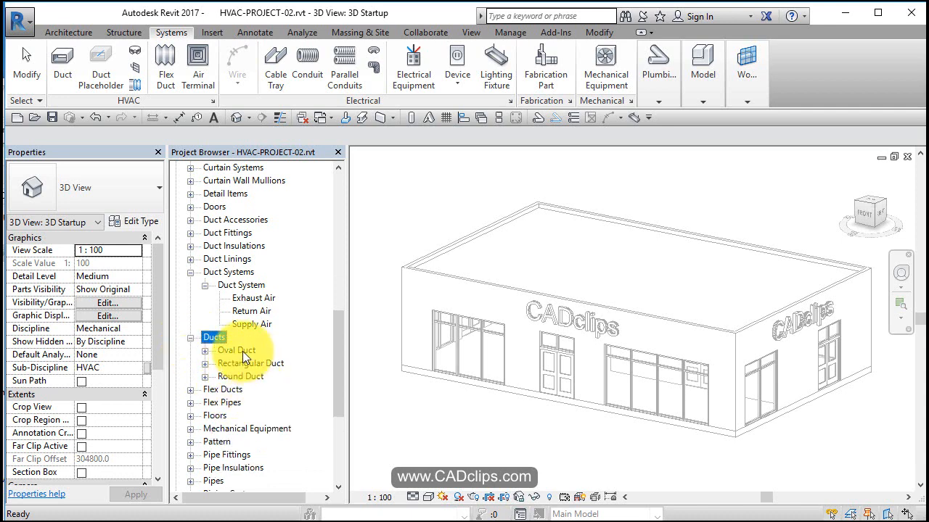
pyautogui.moveTo(250, 374)
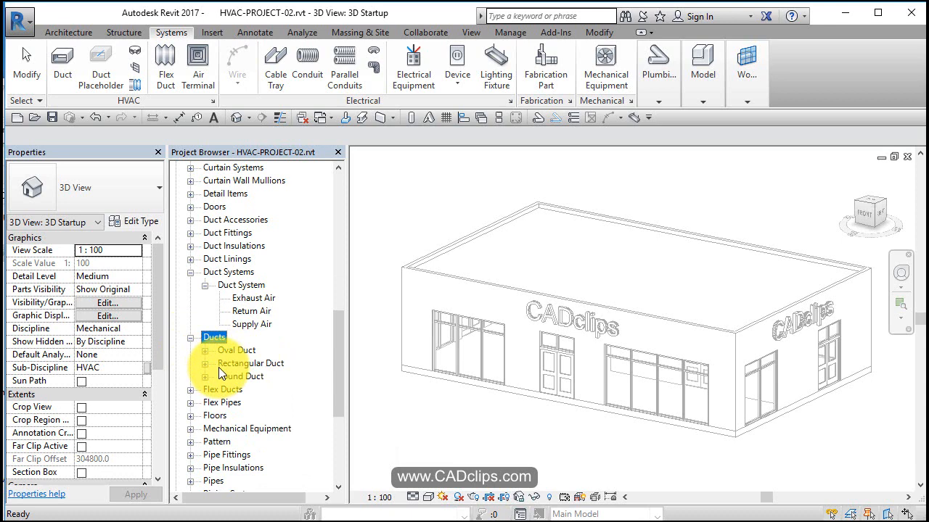
pyautogui.moveTo(206, 372)
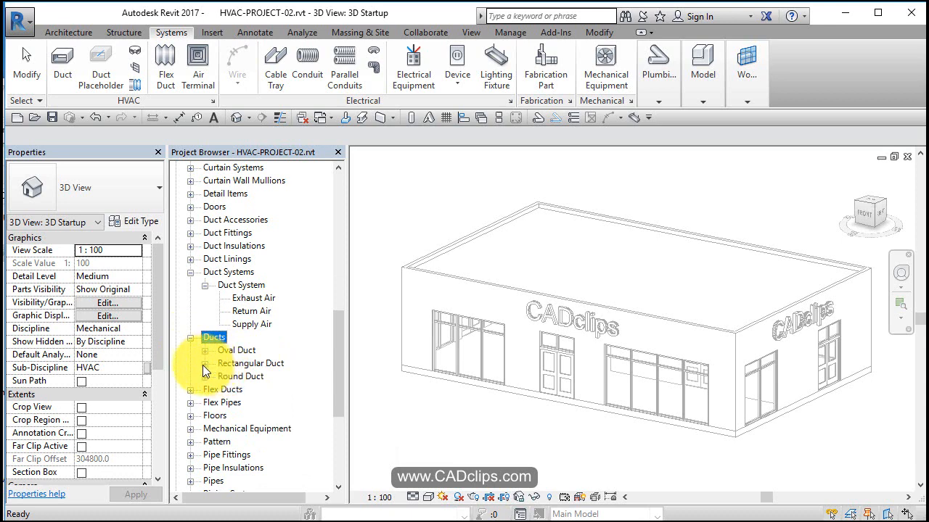
pyautogui.click(206, 363)
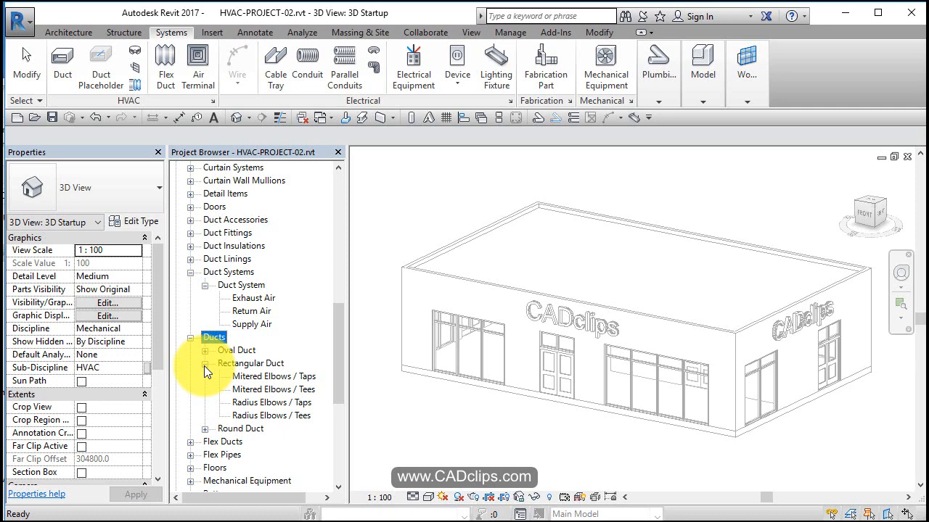
pyautogui.moveTo(290, 419)
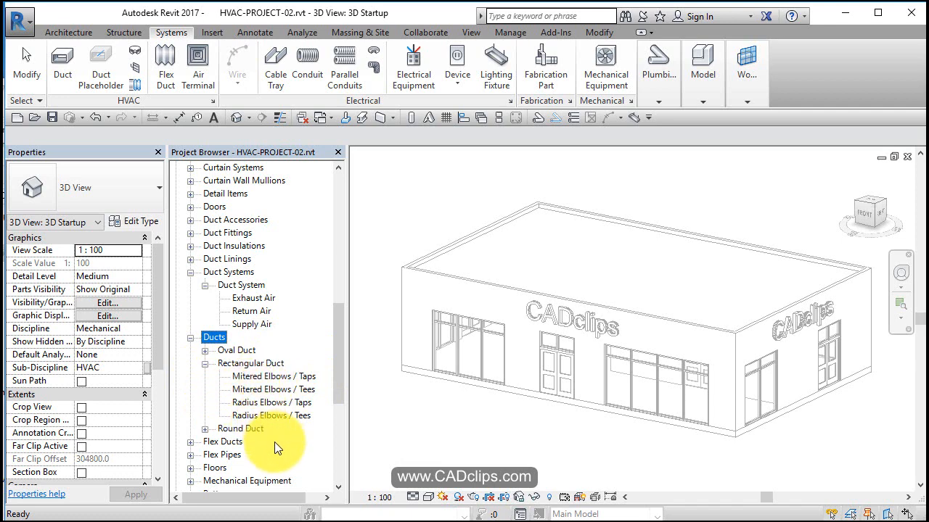
# Bring up Type Properties for the Radius Elbows / Tees rectangular duct type (0.09 mm roughness)
pyautogui.click(271, 415)
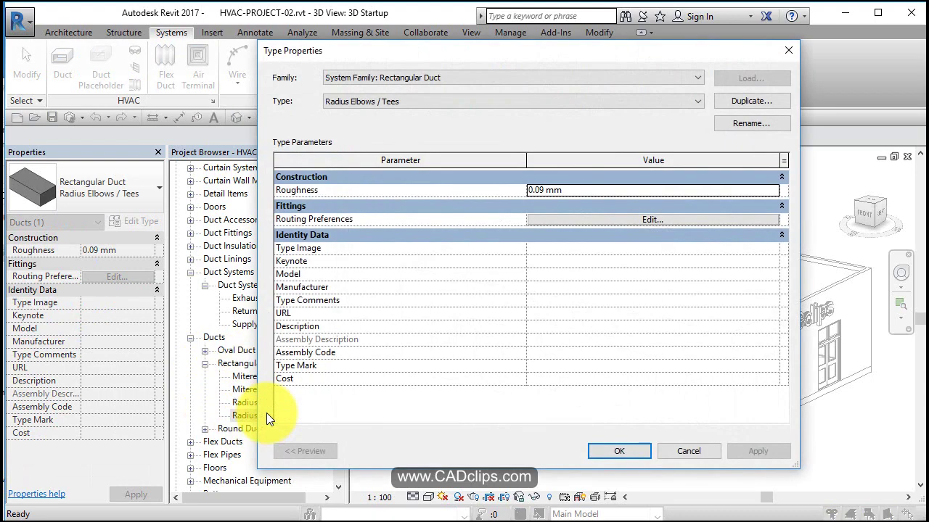
pyautogui.moveTo(298, 225)
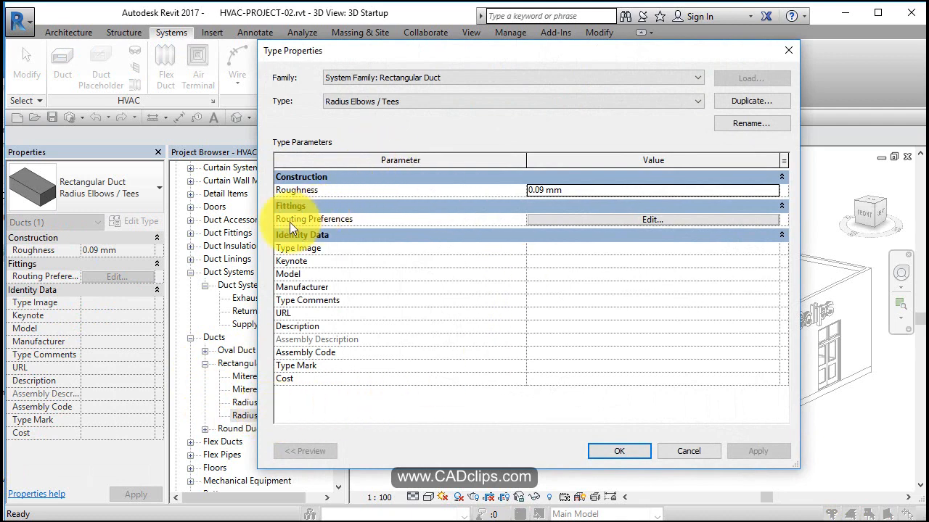
pyautogui.moveTo(398, 229)
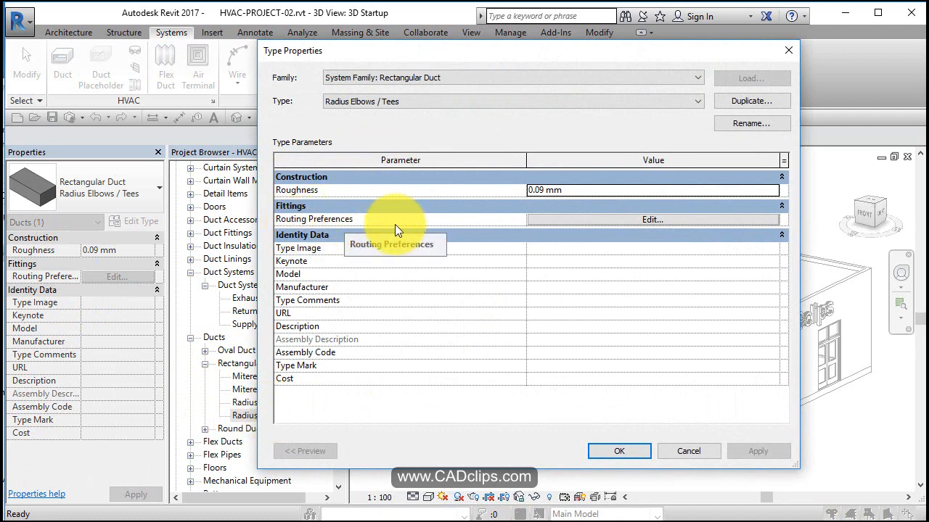
# Review the Routing Preferences fitting list, checking the union and rectangular-to-oval transition entries
pyautogui.click(652, 220)
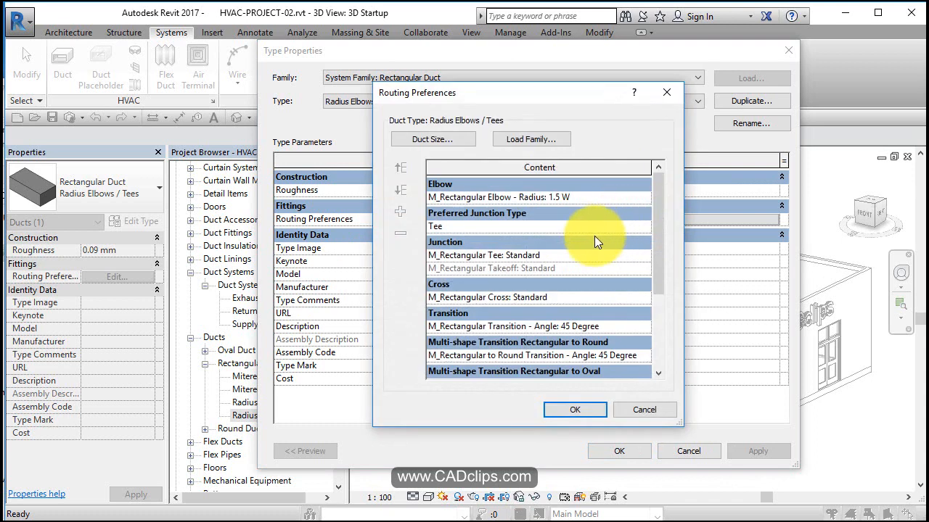
pyautogui.moveTo(487, 215)
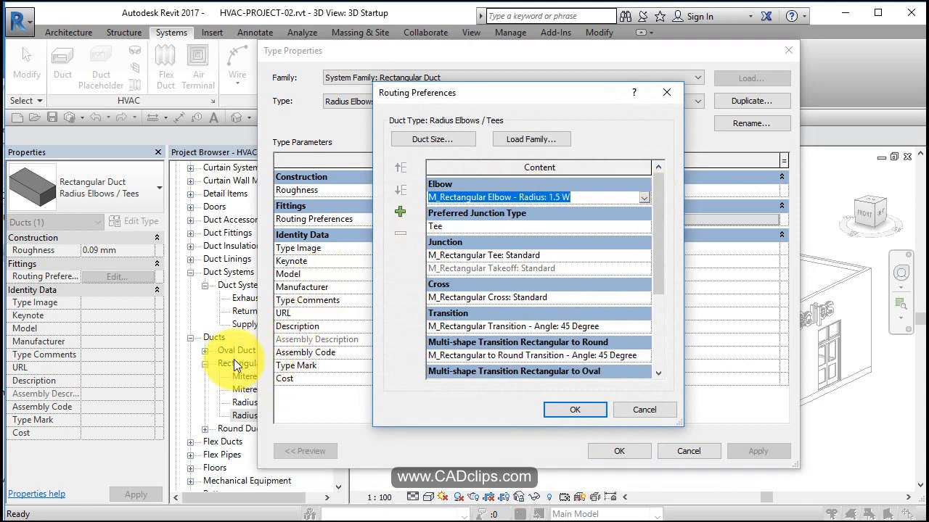
pyautogui.moveTo(244, 415)
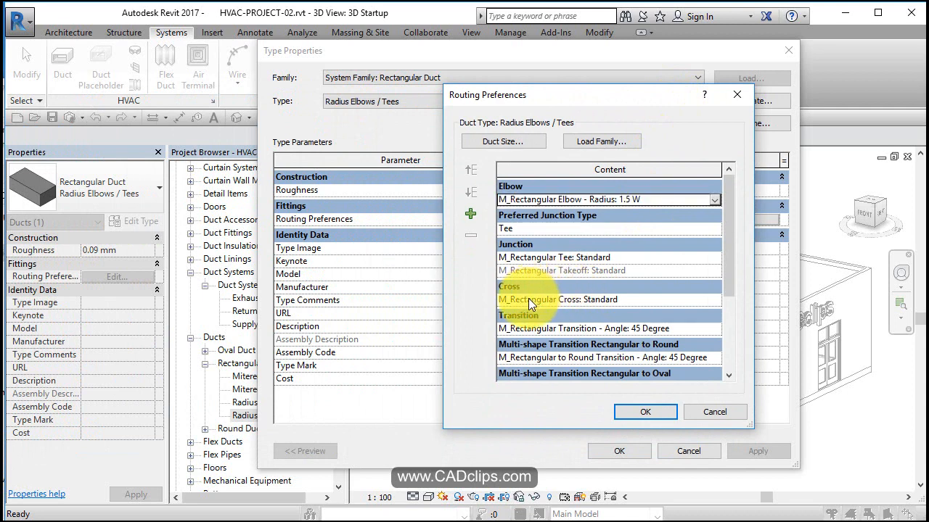
pyautogui.moveTo(761, 272)
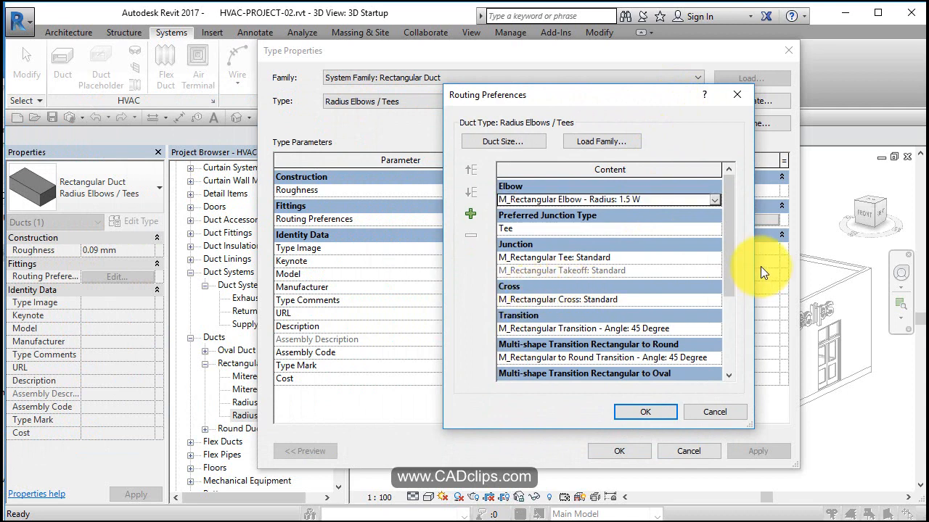
pyautogui.scroll(-3)
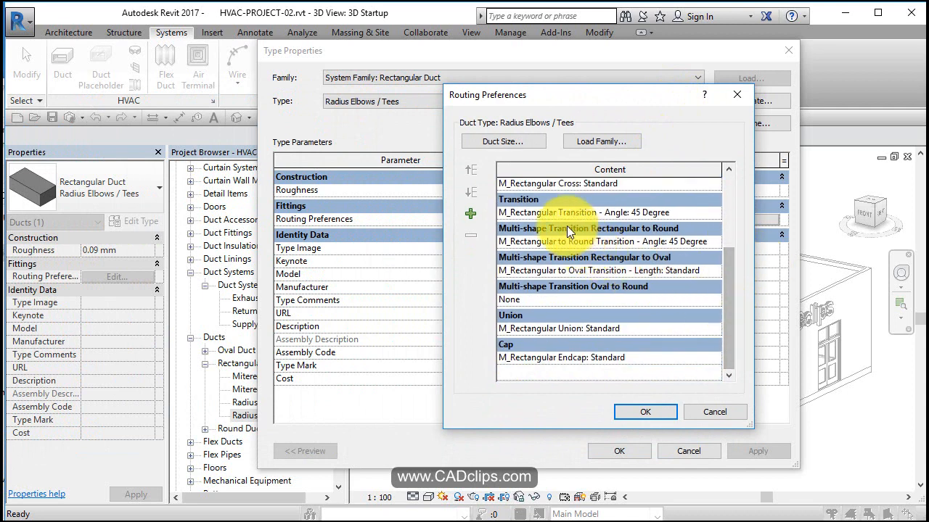
pyautogui.moveTo(548, 244)
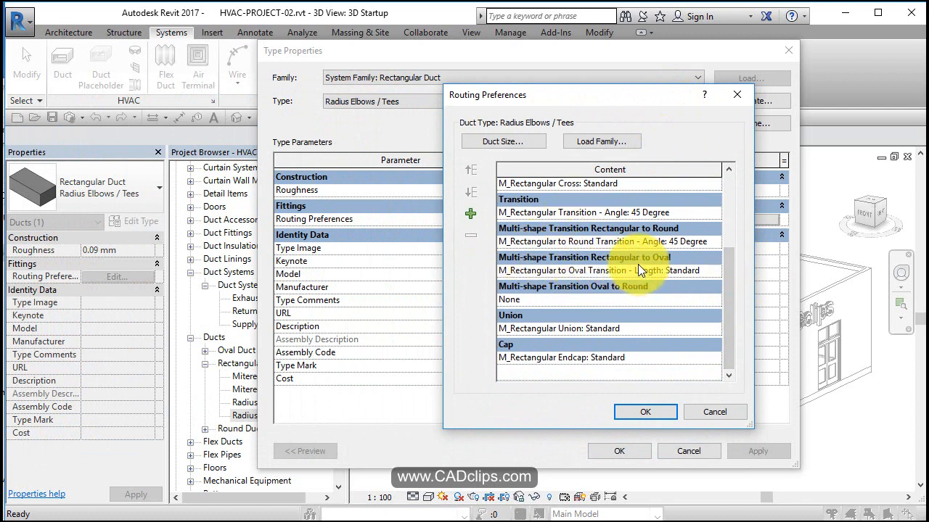
pyautogui.moveTo(674, 241)
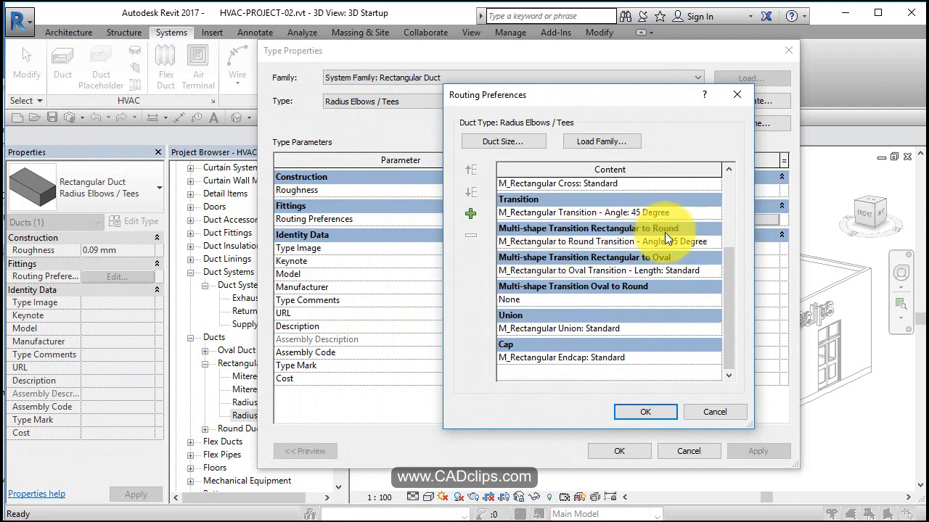
pyautogui.moveTo(540, 288)
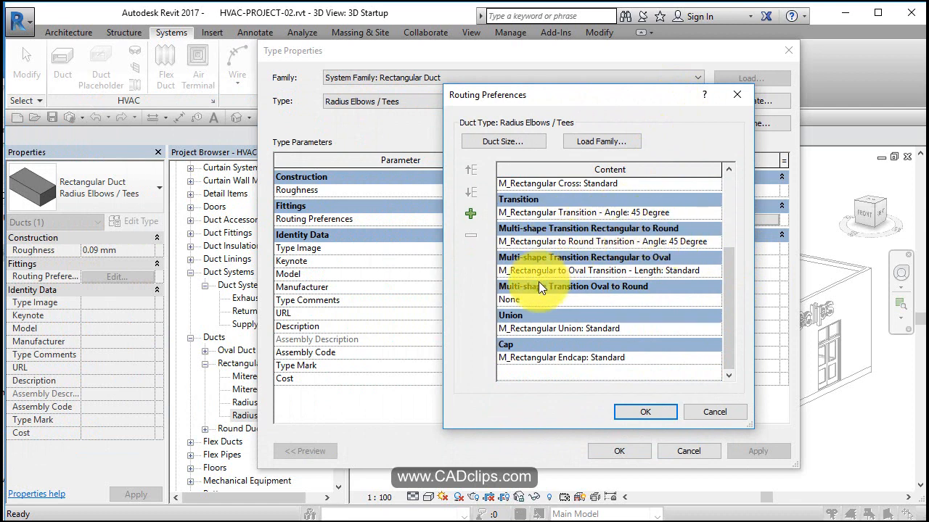
pyautogui.moveTo(647, 286)
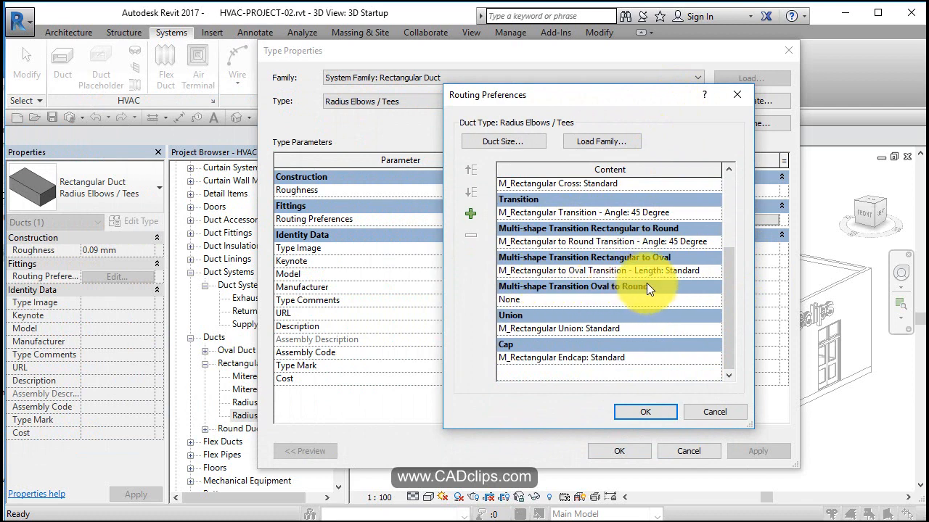
pyautogui.moveTo(530, 360)
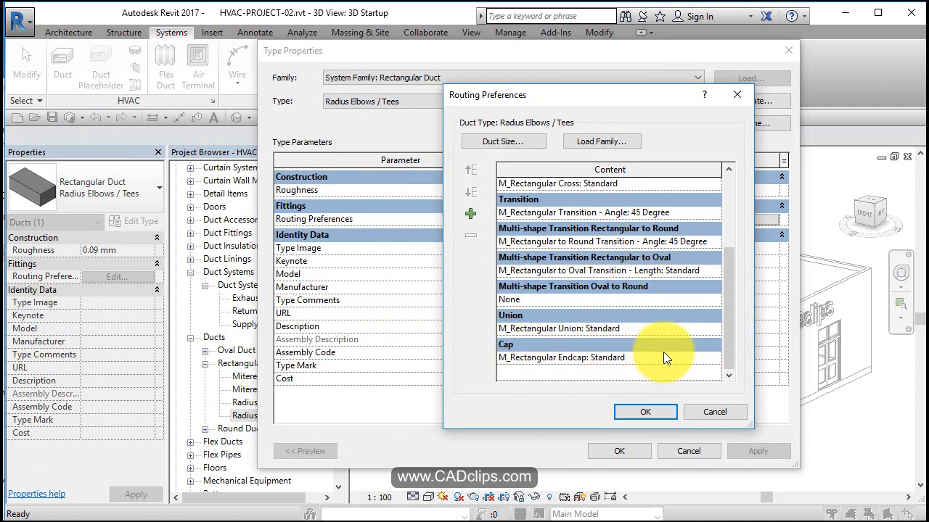
pyautogui.click(563, 357)
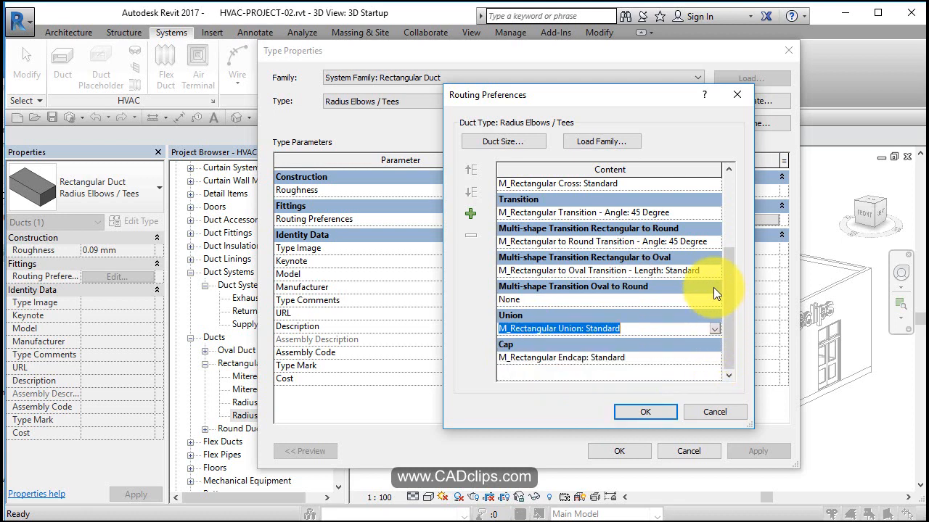
pyautogui.click(598, 270)
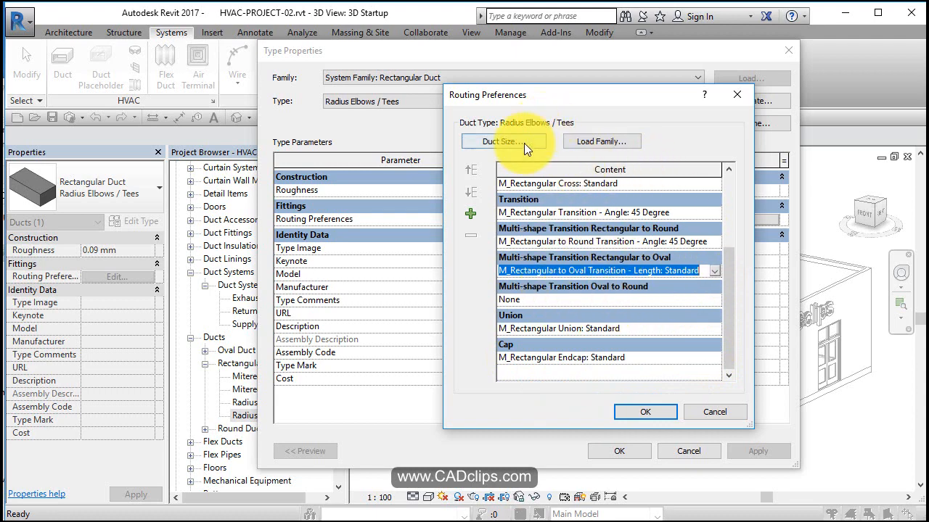
pyautogui.click(502, 142)
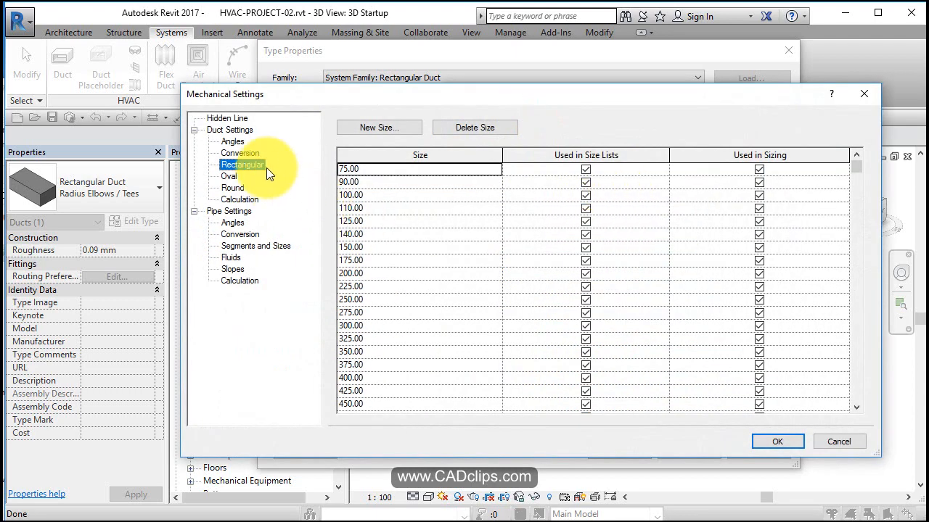
pyautogui.moveTo(626, 273)
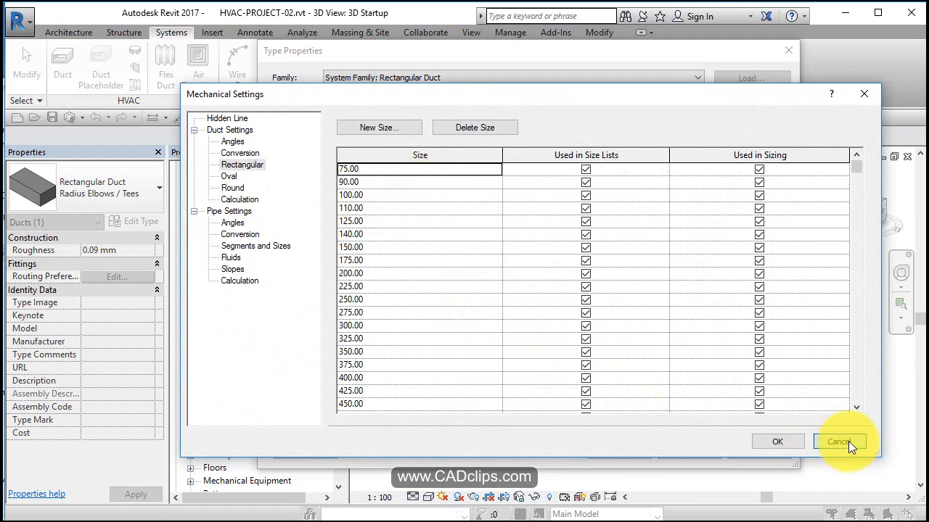
pyautogui.click(838, 441)
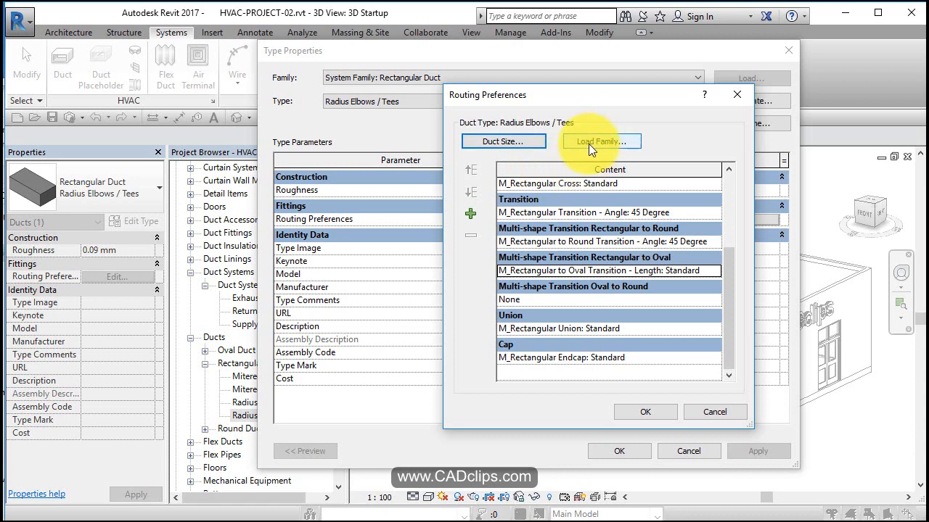
pyautogui.moveTo(476, 133)
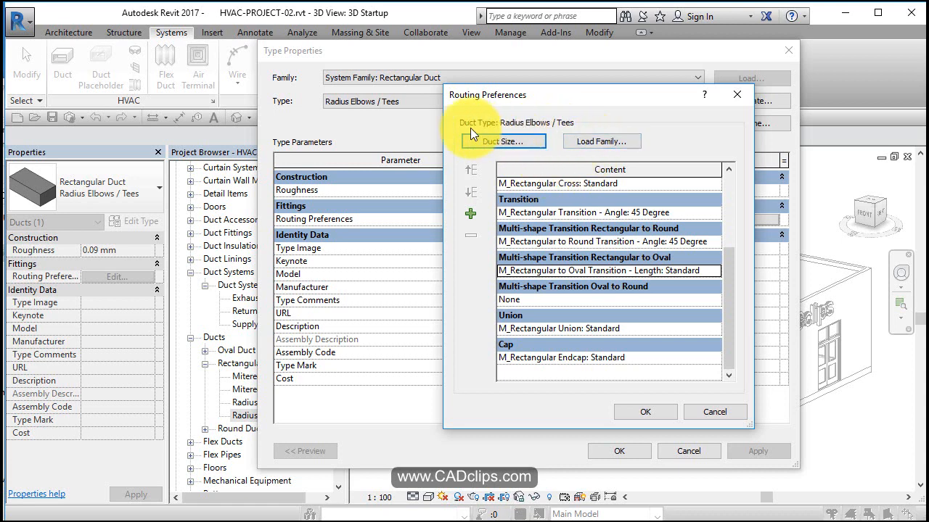
pyautogui.moveTo(588, 131)
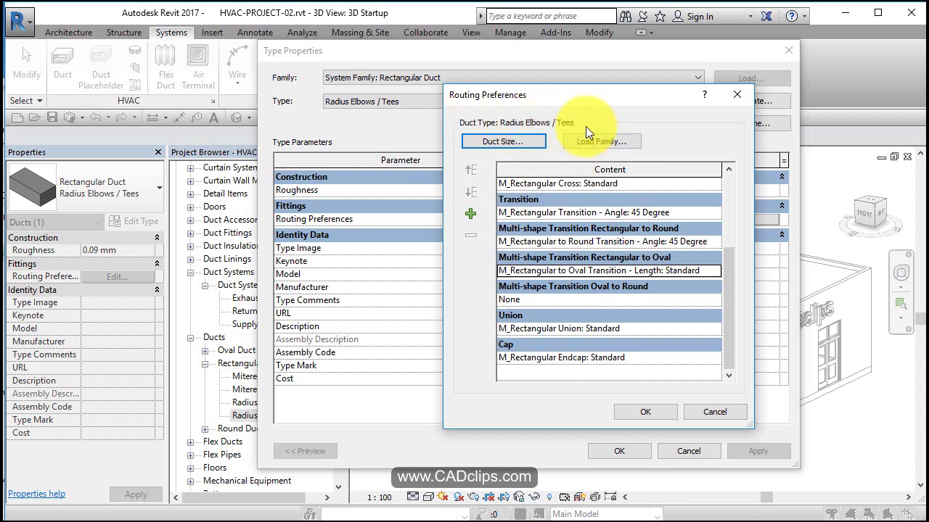
# Leave Routing Preferences unchanged and return to the Radius Elbows / Tees Type Properties
pyautogui.scroll(3)
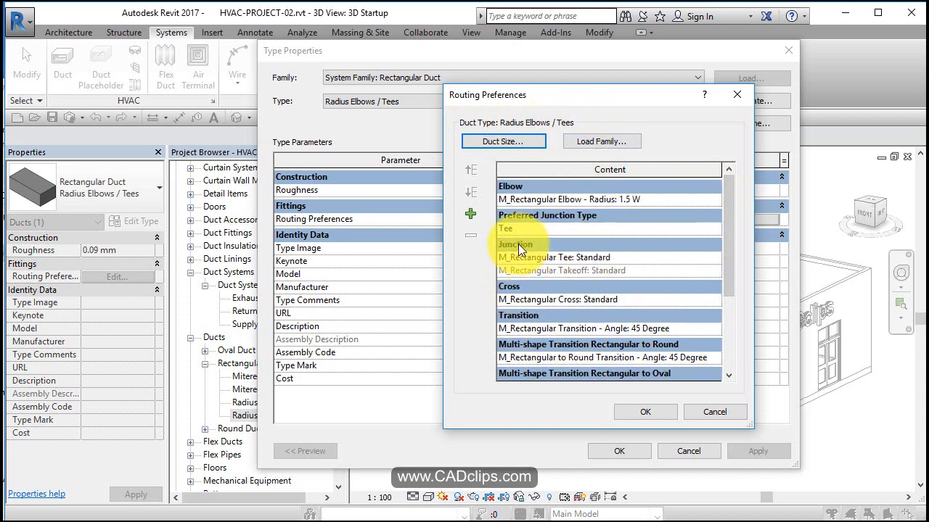
pyautogui.moveTo(713, 412)
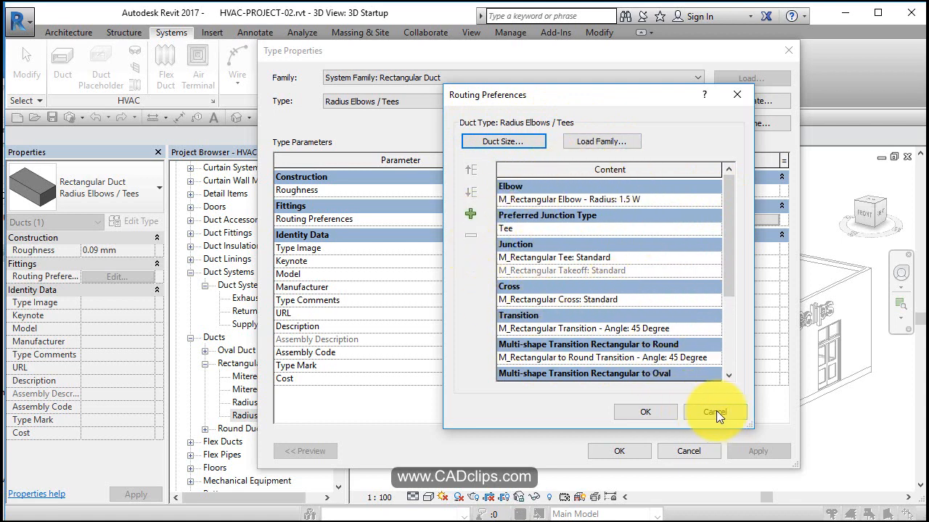
pyautogui.click(715, 412)
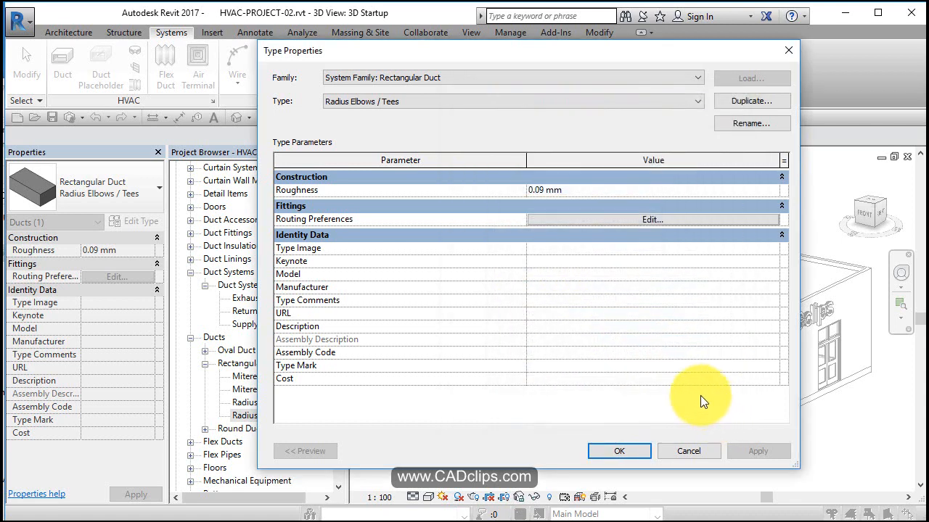
# Close the duct Type Properties, returning to the 3D Startup view
pyautogui.click(618, 449)
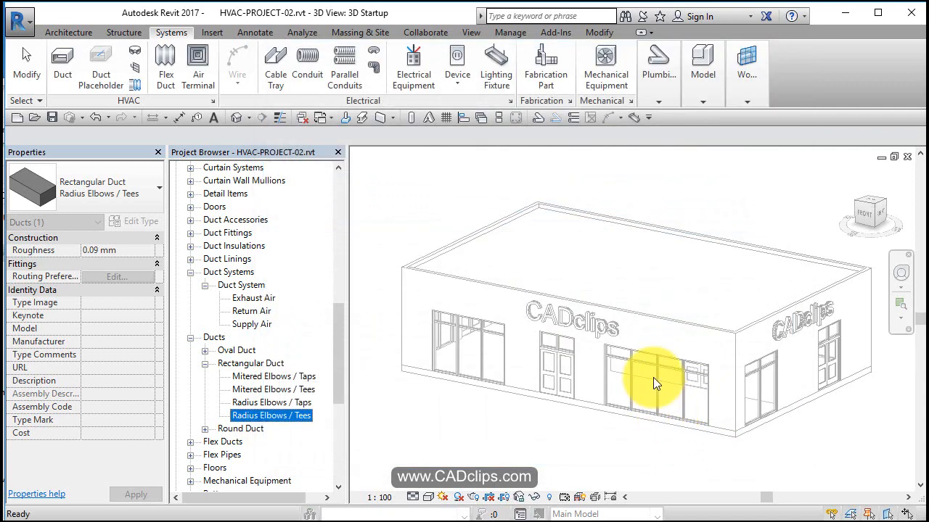
pyautogui.moveTo(640, 392)
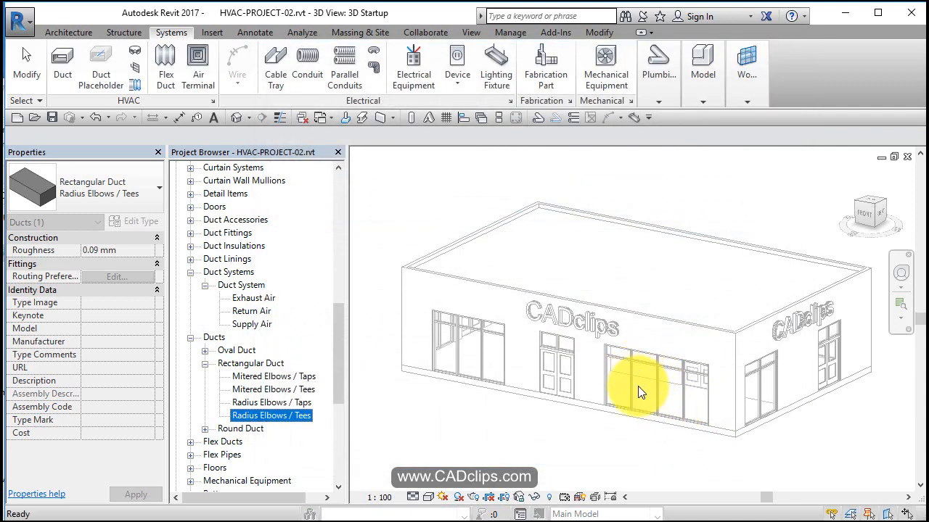
pyautogui.moveTo(612, 374)
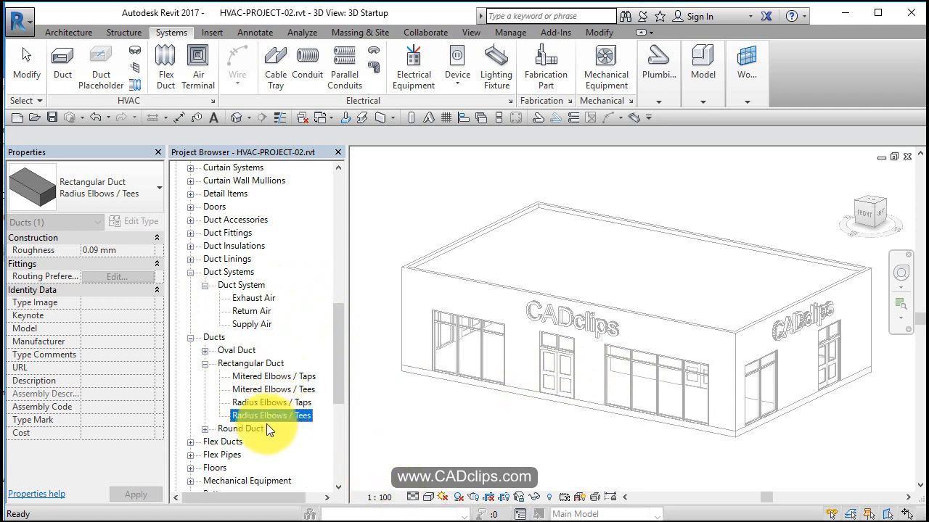
pyautogui.moveTo(241, 328)
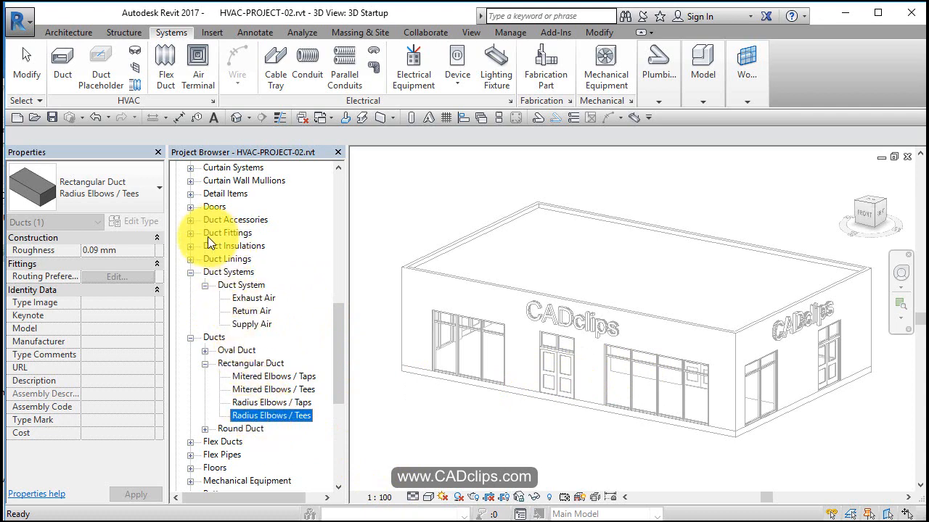
# Expand the loaded Duct Fittings families and pick out the radius rectangular elbow family
pyautogui.click(190, 232)
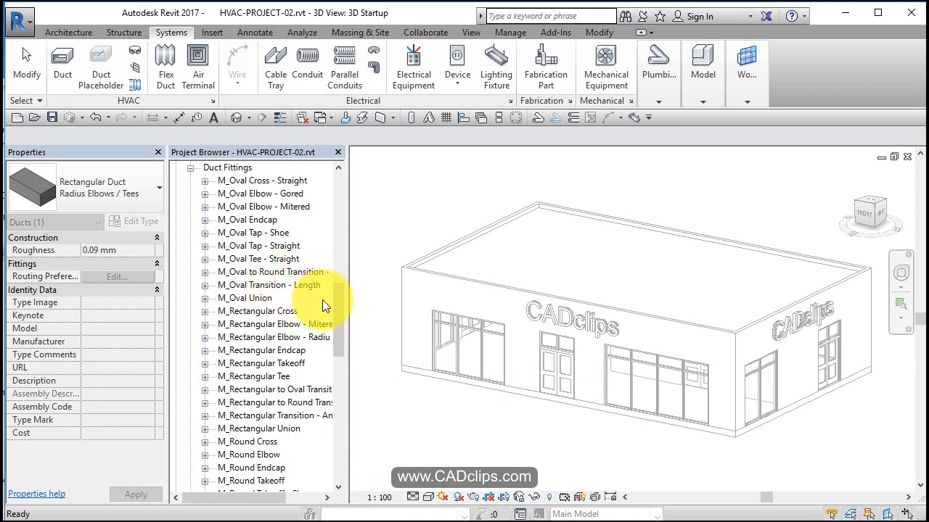
pyautogui.scroll(-3)
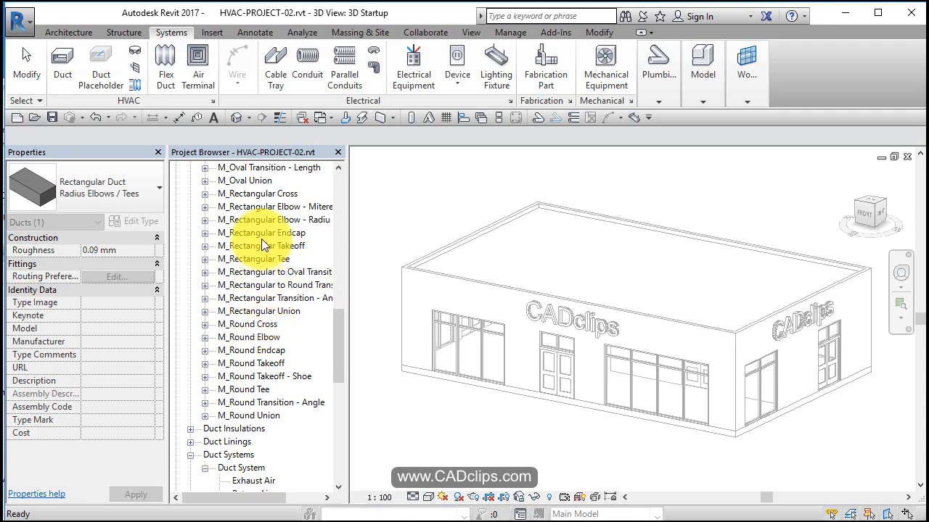
pyautogui.click(274, 220)
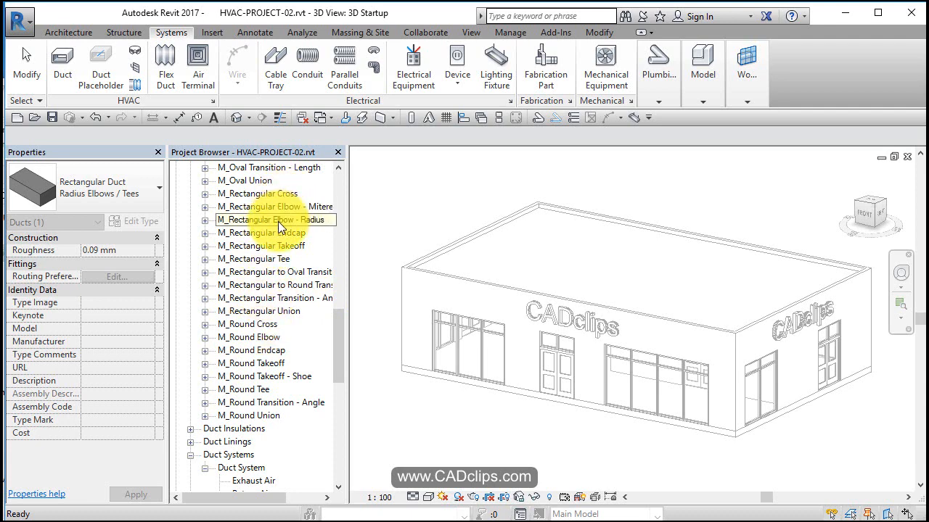
pyautogui.moveTo(298, 273)
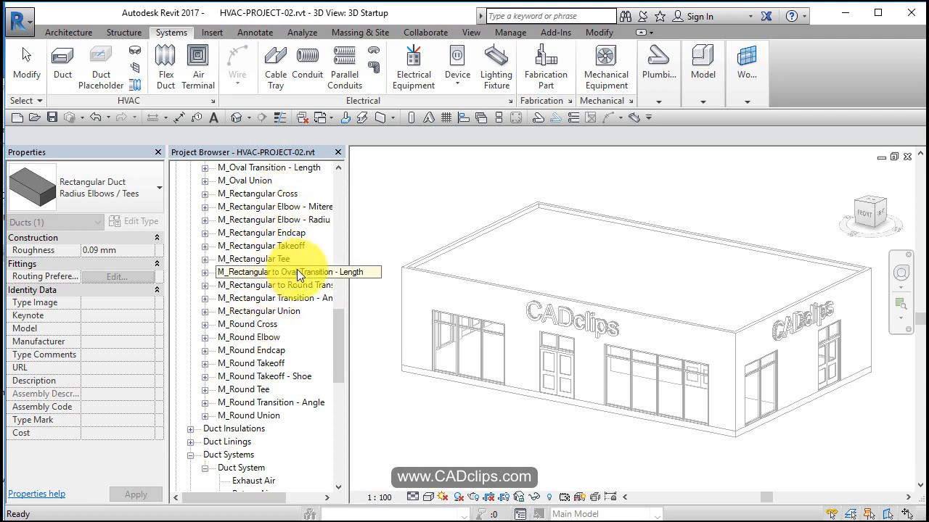
pyautogui.moveTo(297, 206)
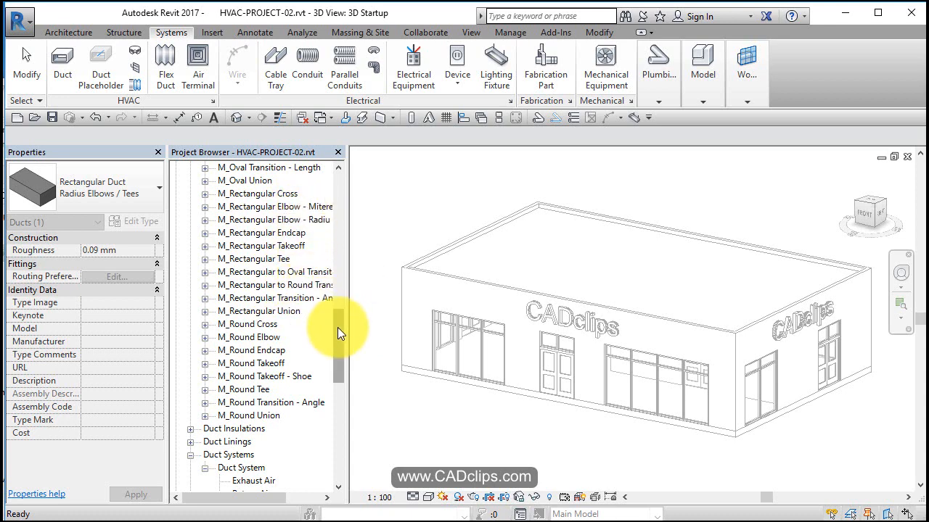
pyautogui.scroll(3)
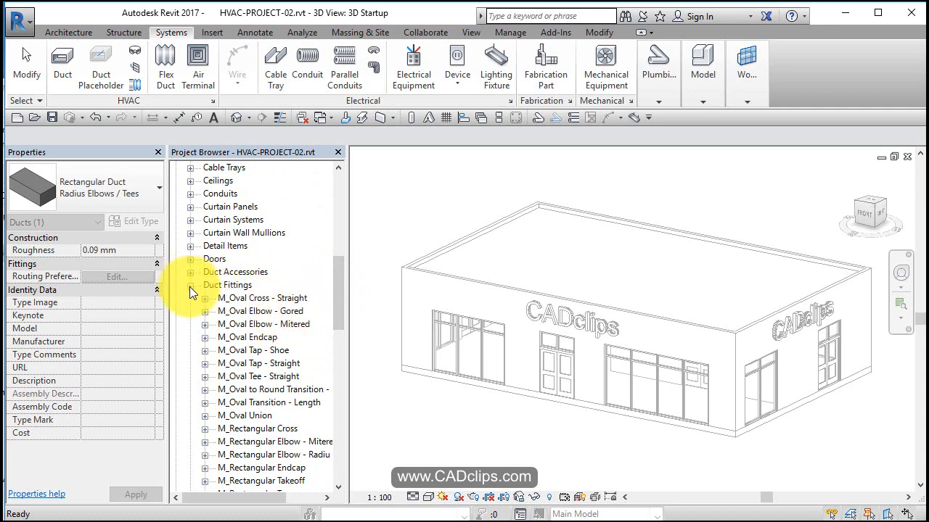
# Collapse the Duct Fittings and Duct Systems branches in the Project Browser
pyautogui.click(190, 284)
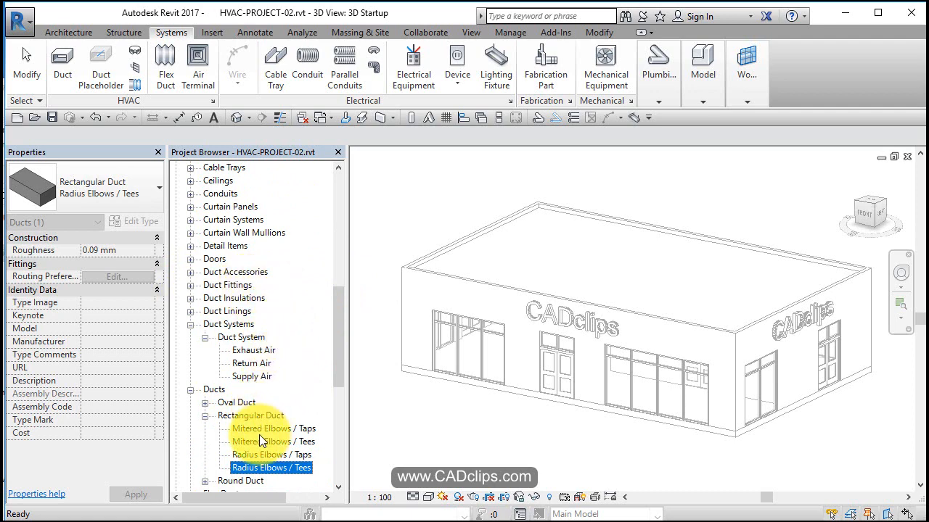
pyautogui.moveTo(443, 312)
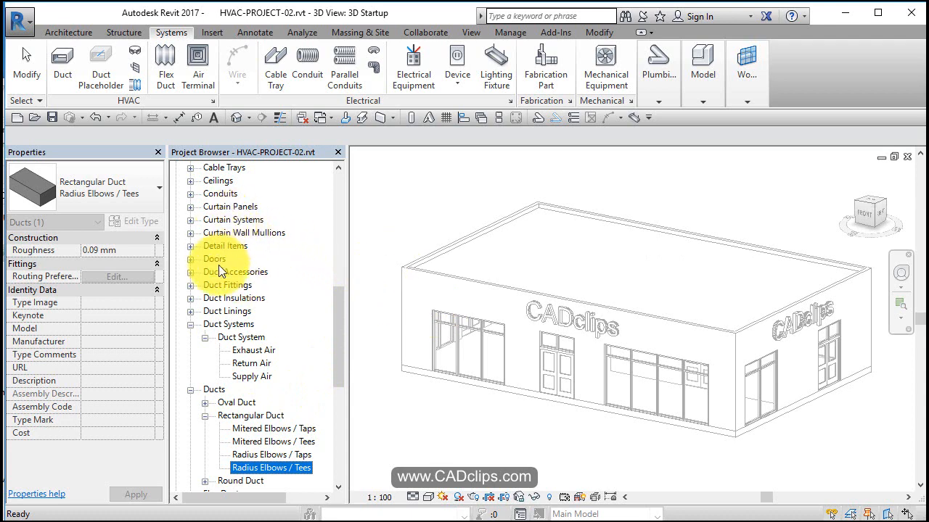
pyautogui.moveTo(302, 328)
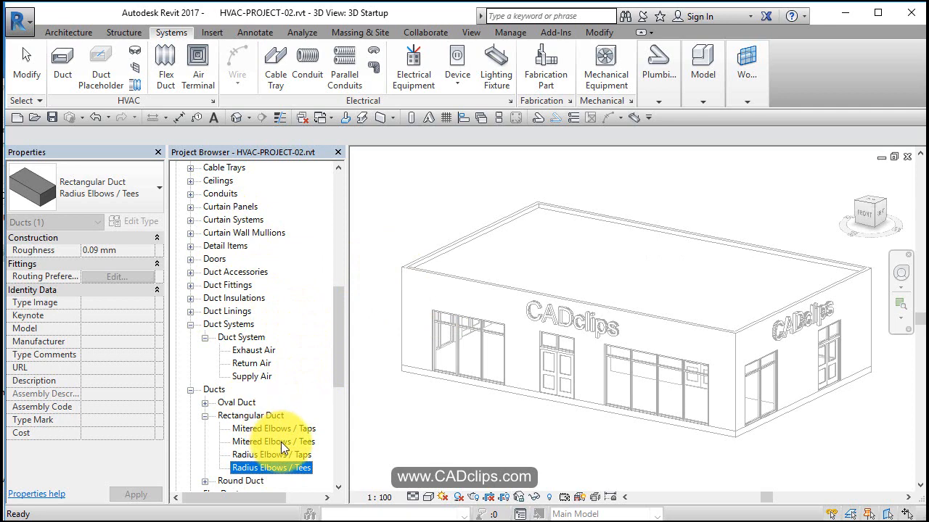
pyautogui.moveTo(473, 428)
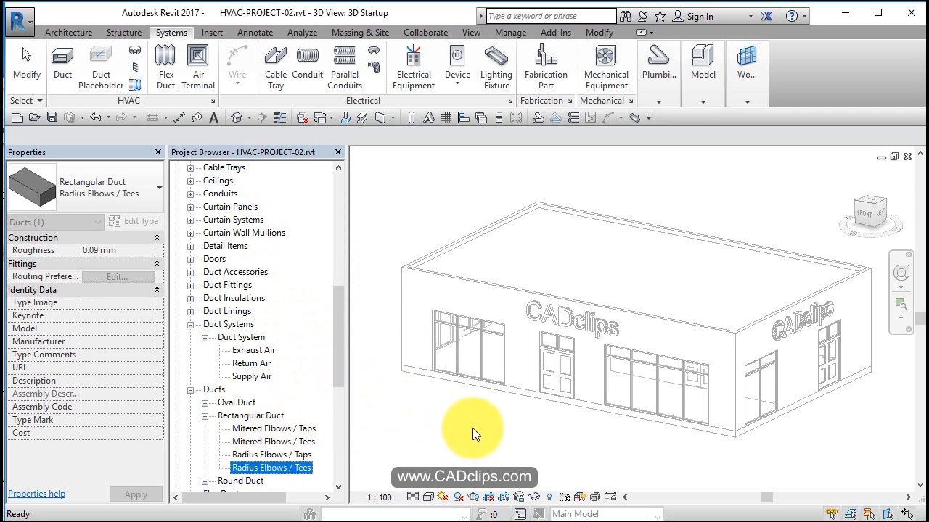
pyautogui.moveTo(481, 407)
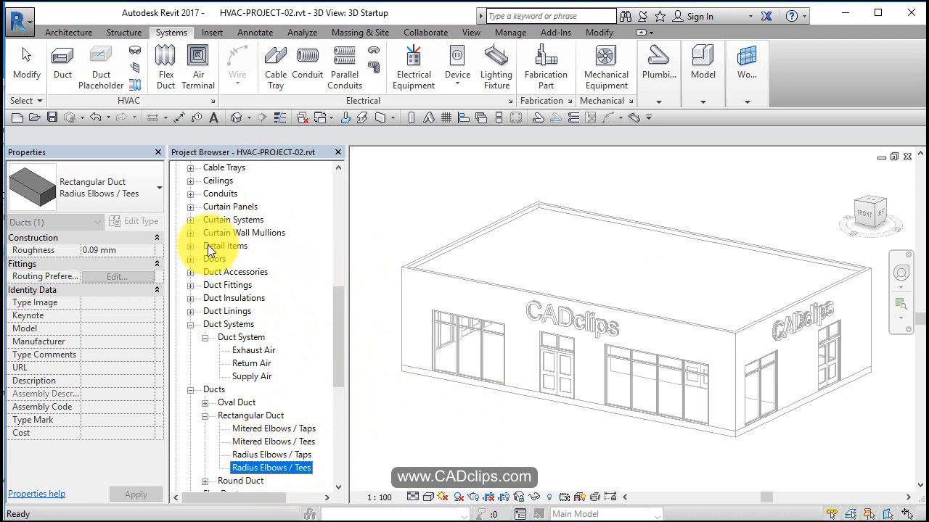
pyautogui.moveTo(246, 284)
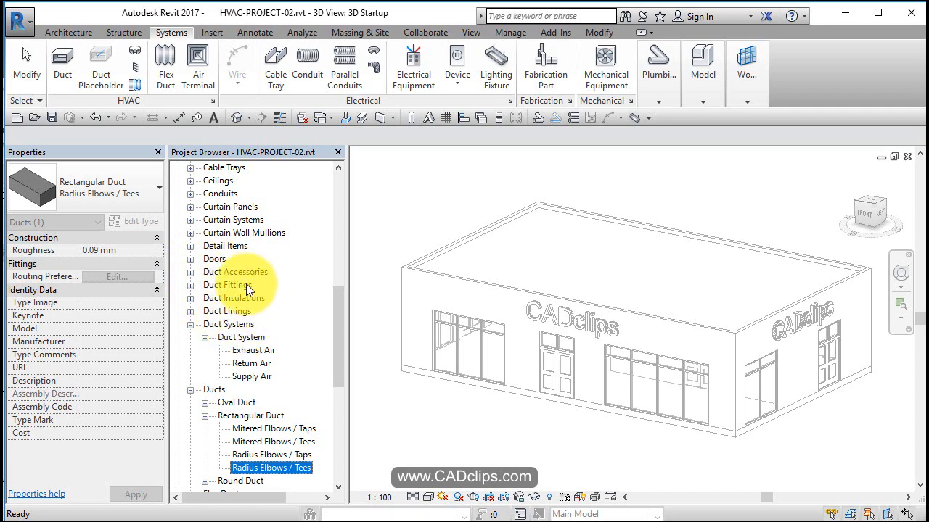
pyautogui.moveTo(195, 332)
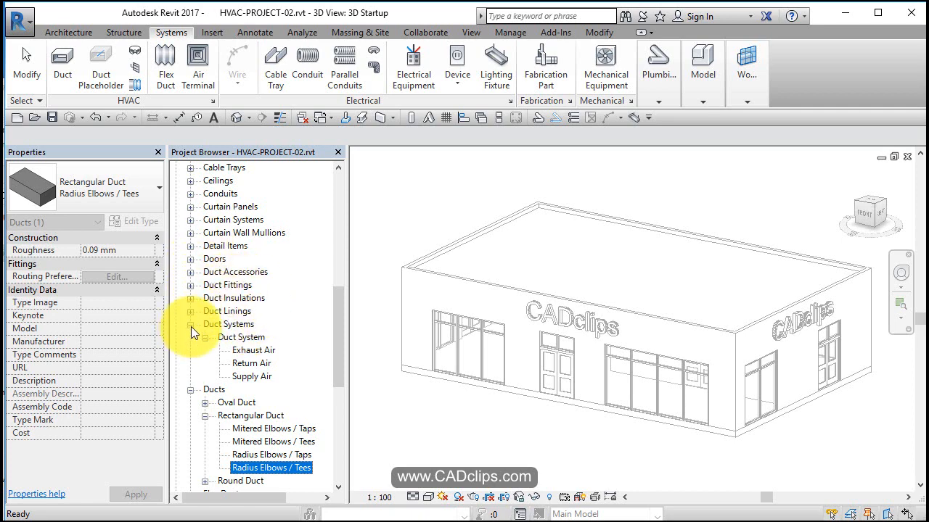
pyautogui.click(215, 336)
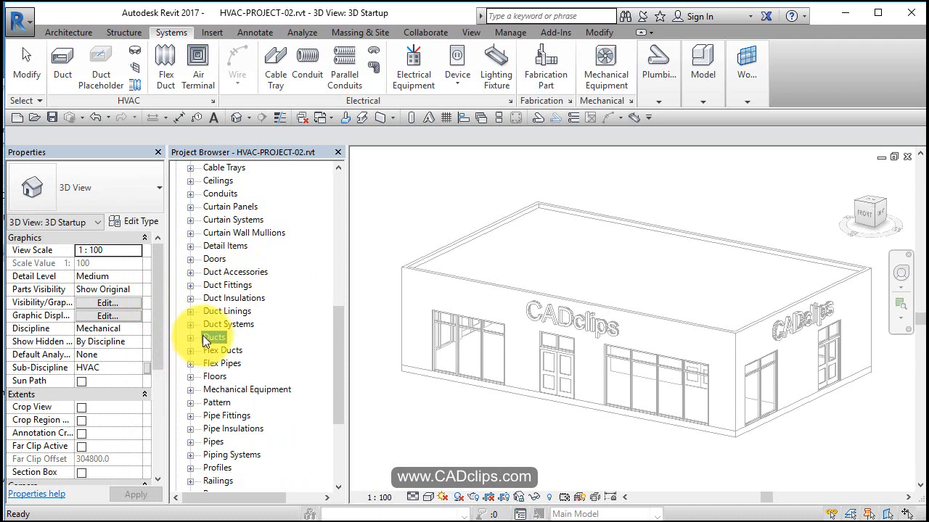
pyautogui.click(214, 336)
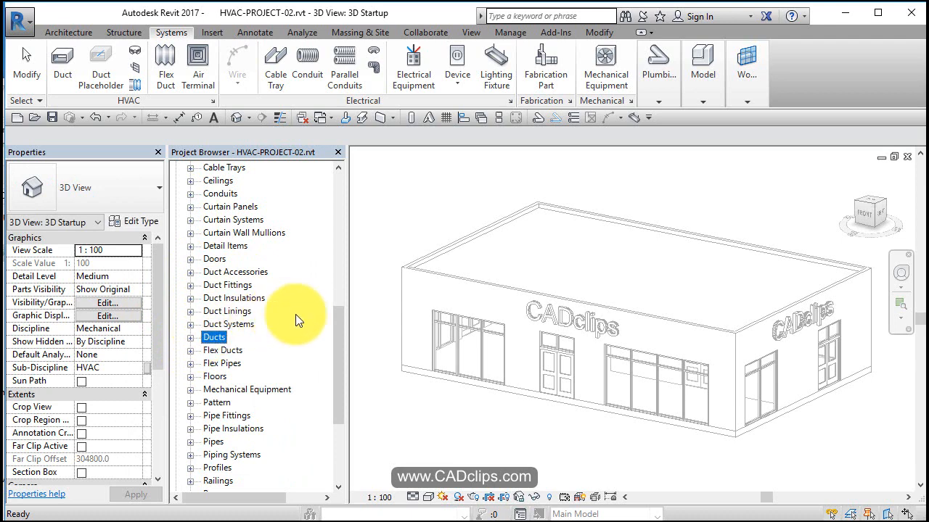
pyautogui.moveTo(399, 421)
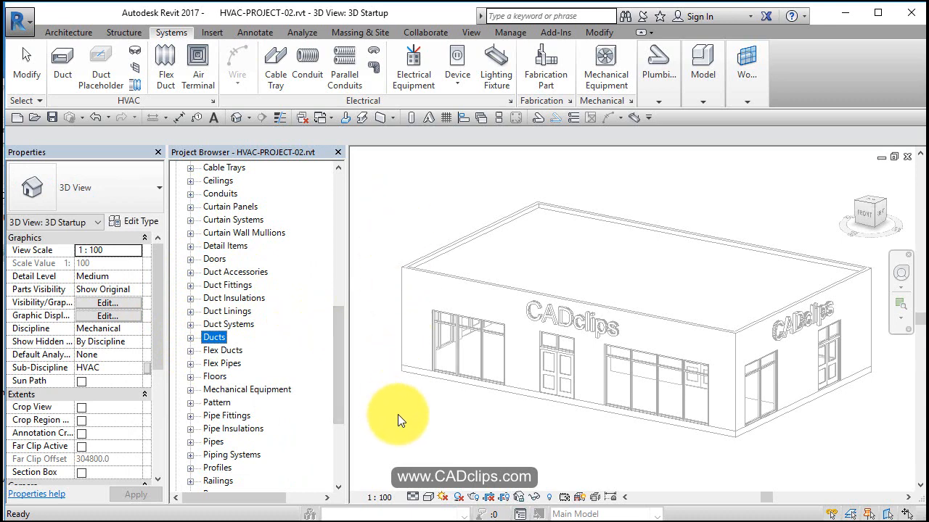
pyautogui.moveTo(514, 419)
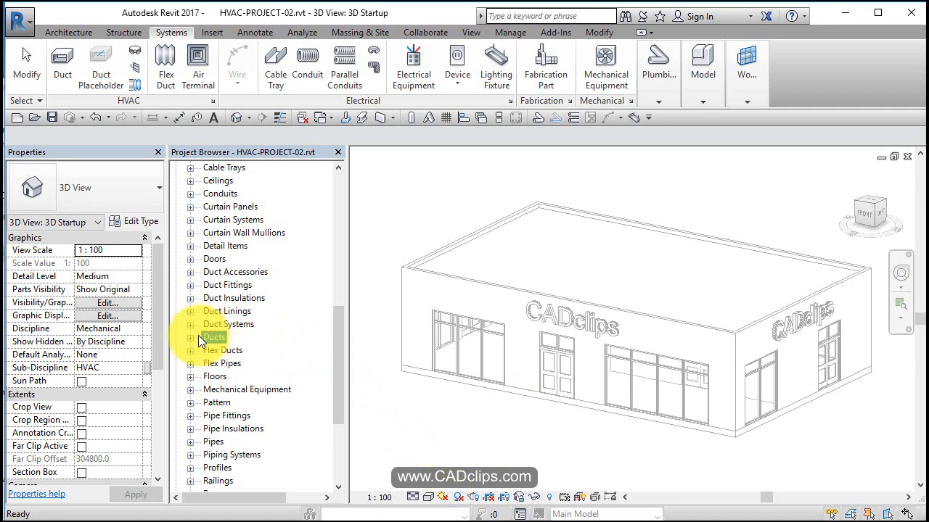
pyautogui.click(190, 337)
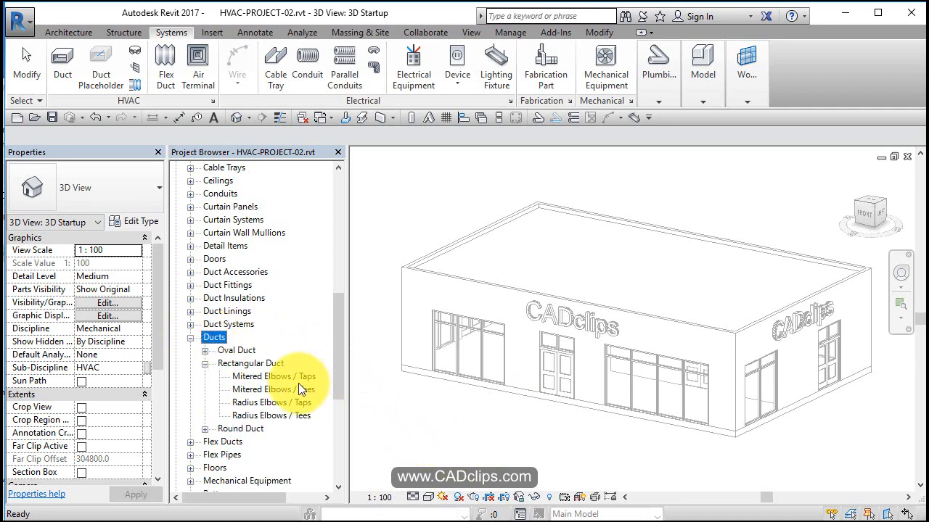
pyautogui.moveTo(240, 258)
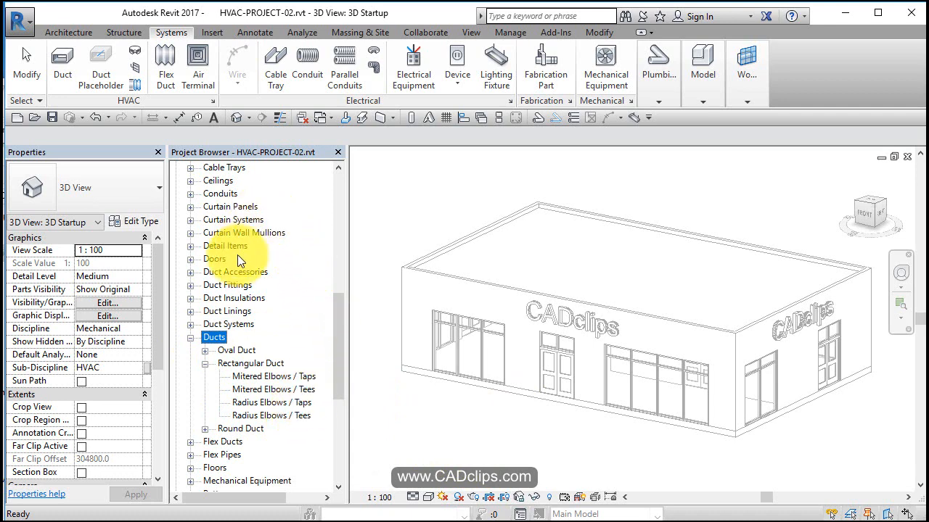
pyautogui.moveTo(304, 419)
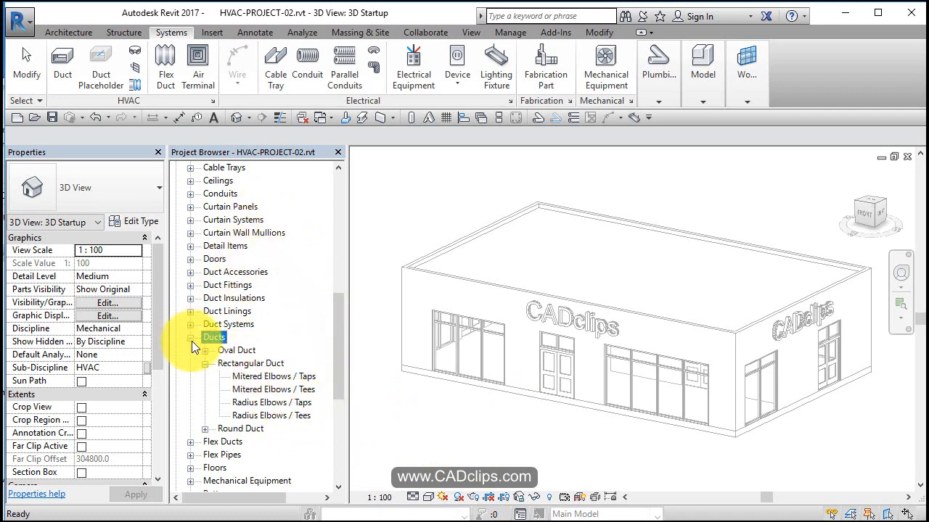
pyautogui.click(190, 337)
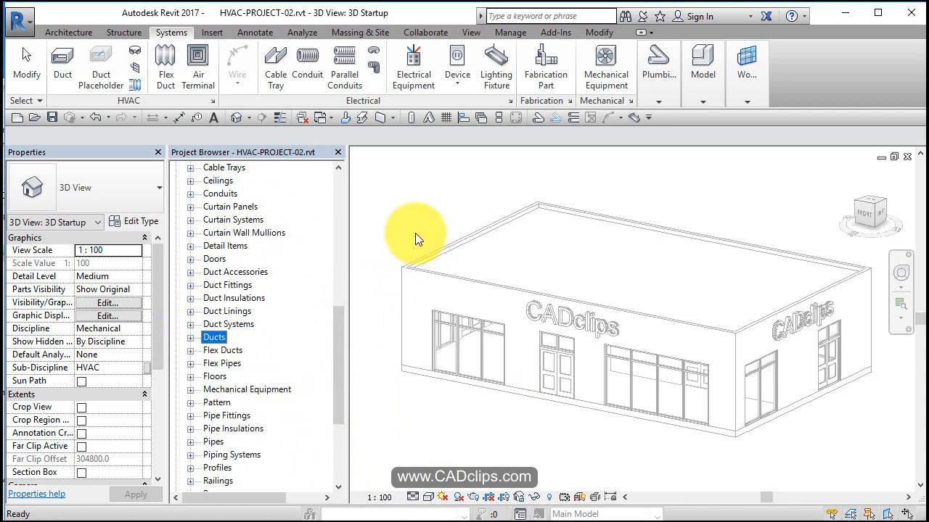